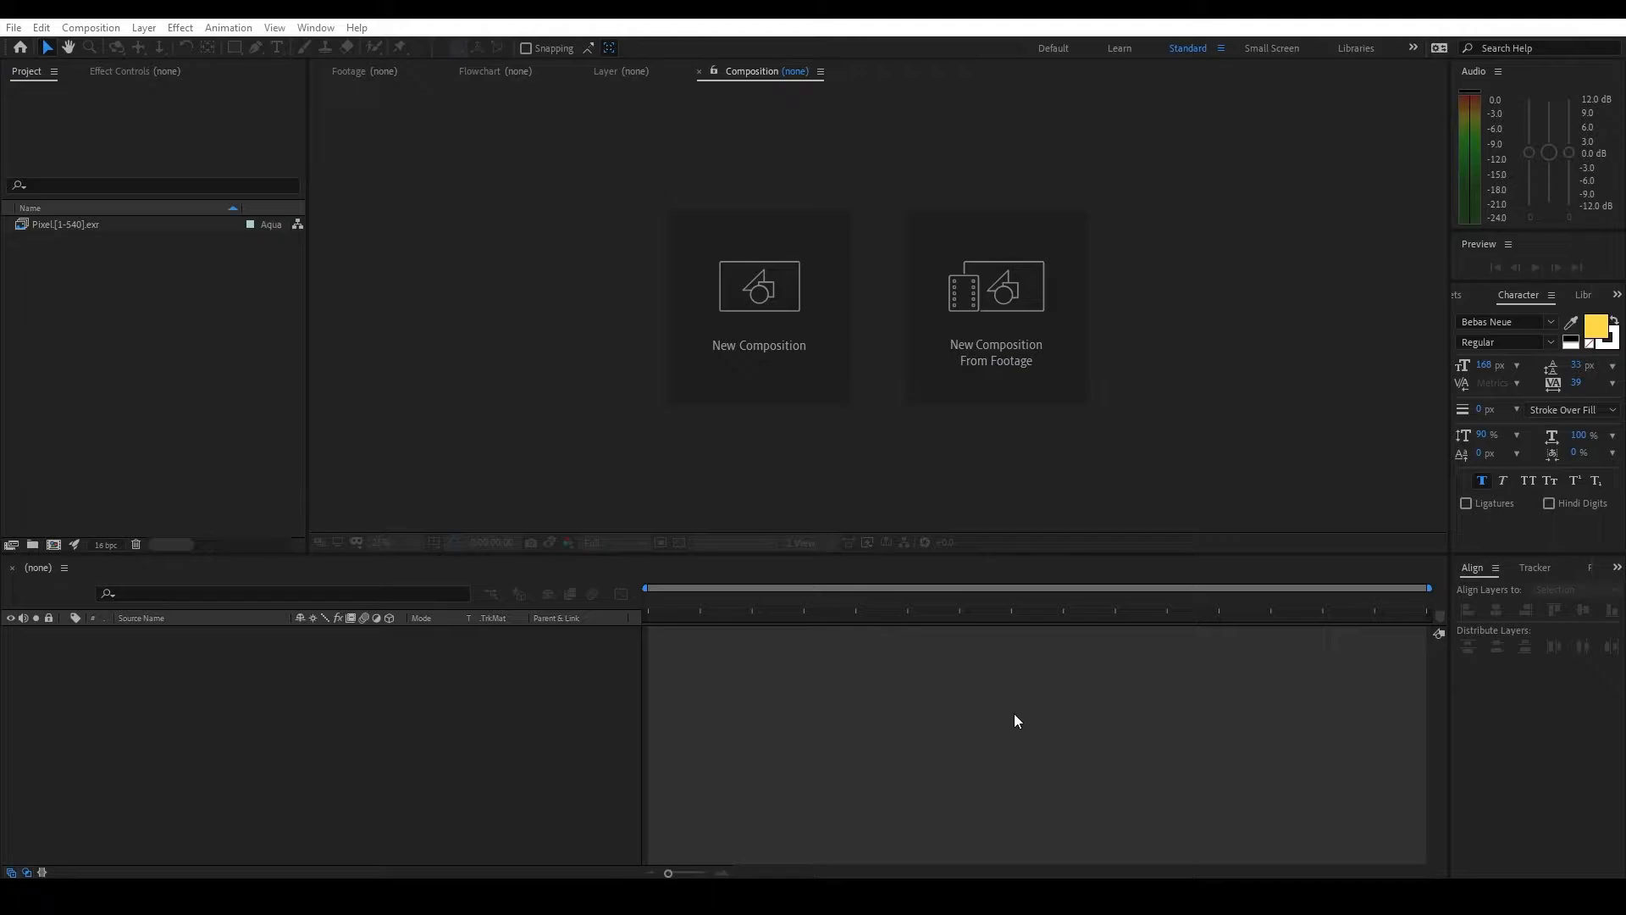
{"action": "mouse_move", "coordinate": [260, 623]}
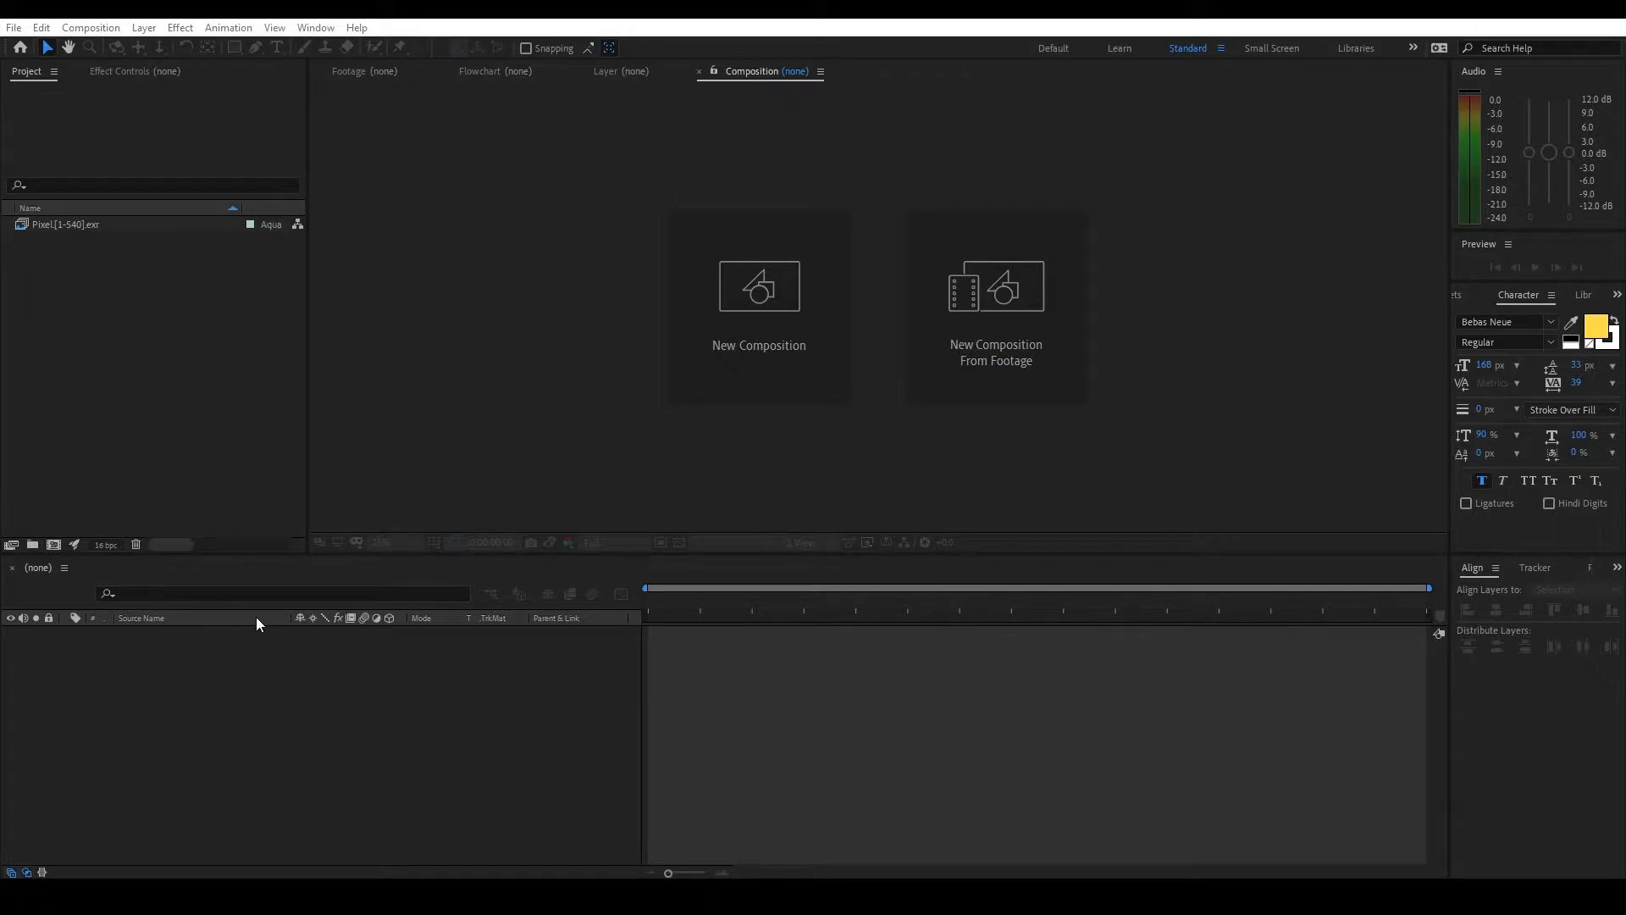
- Select the Pixel[1-540].exr sequence in the Project panel and build the Pixel comp from it
{"action": "left_click", "coordinate": [61, 224]}
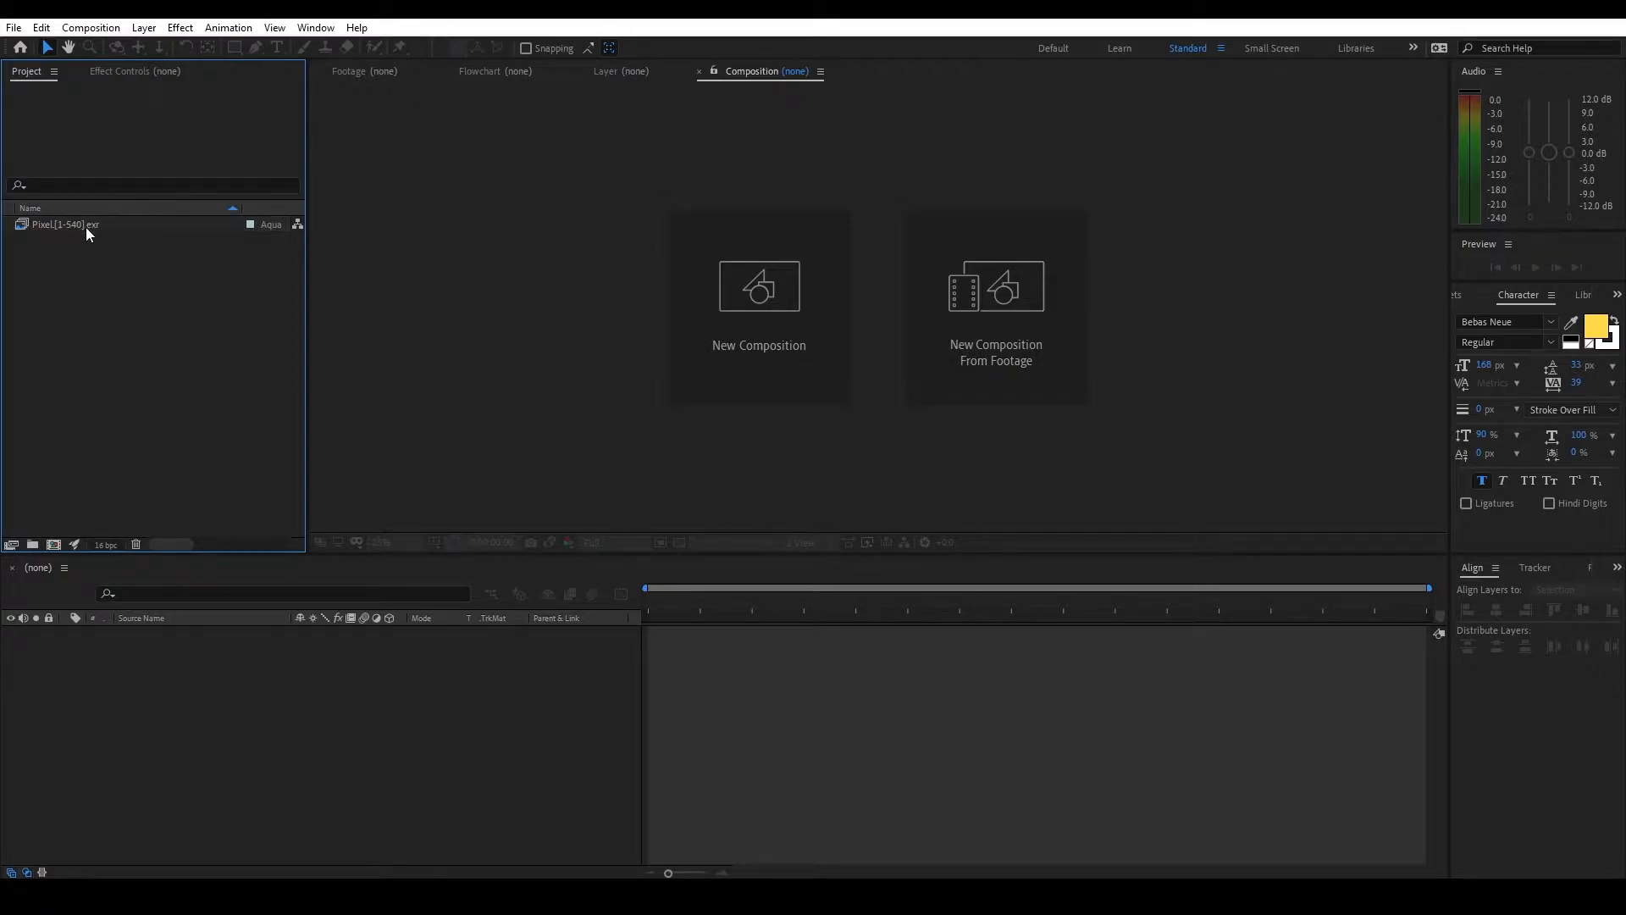
{"action": "left_click", "coordinate": [59, 224]}
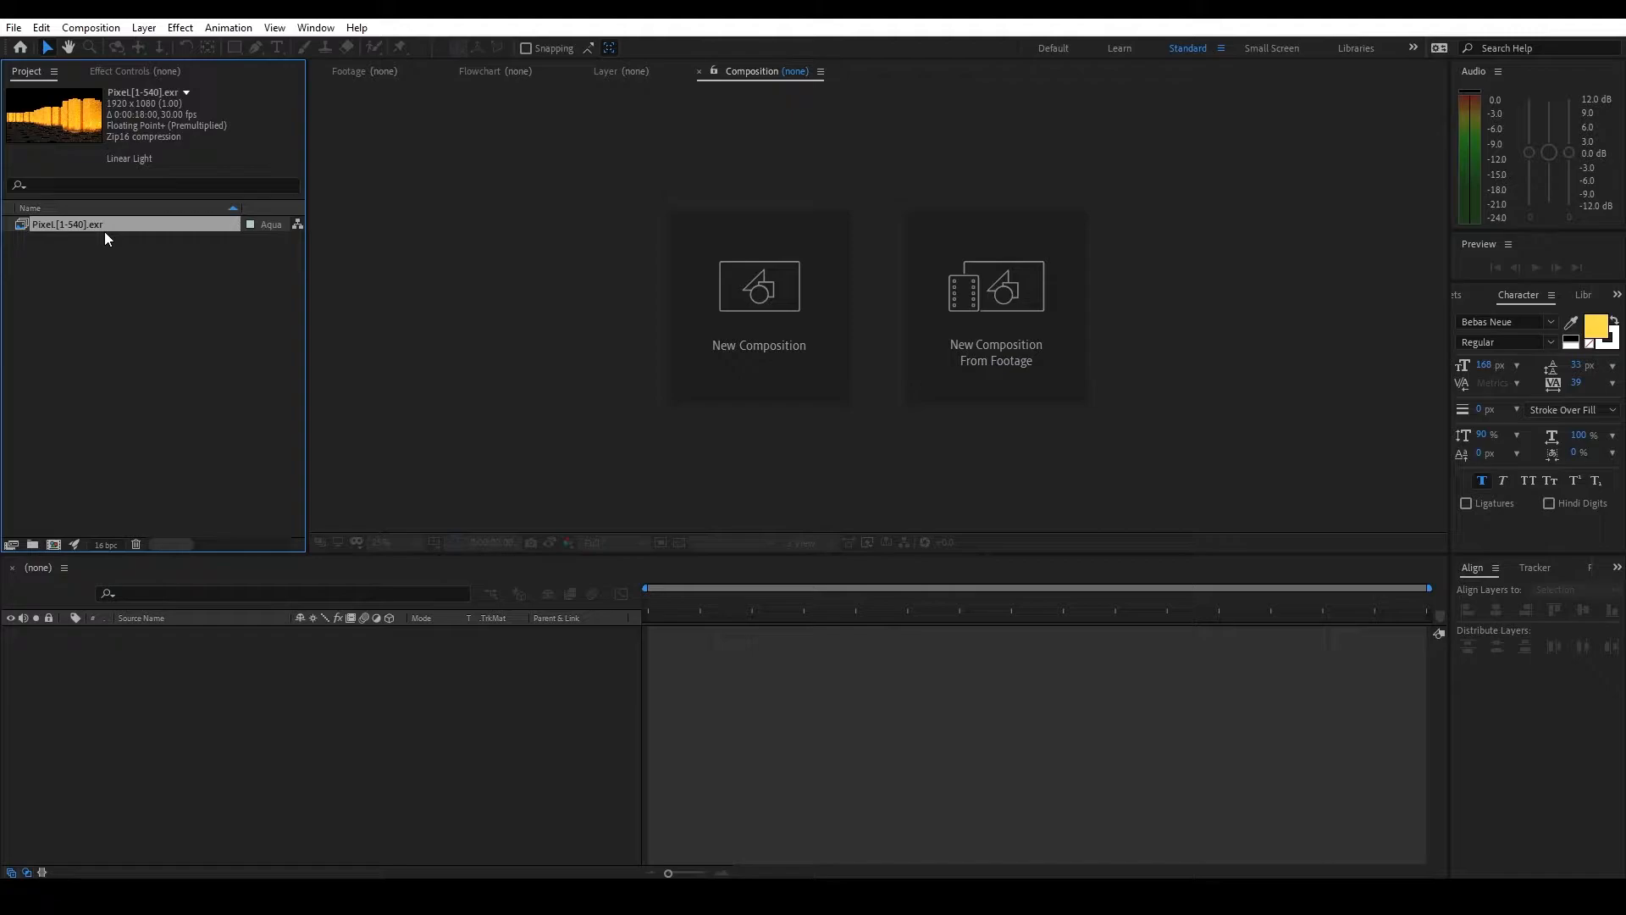
{"action": "mouse_move", "coordinate": [109, 252]}
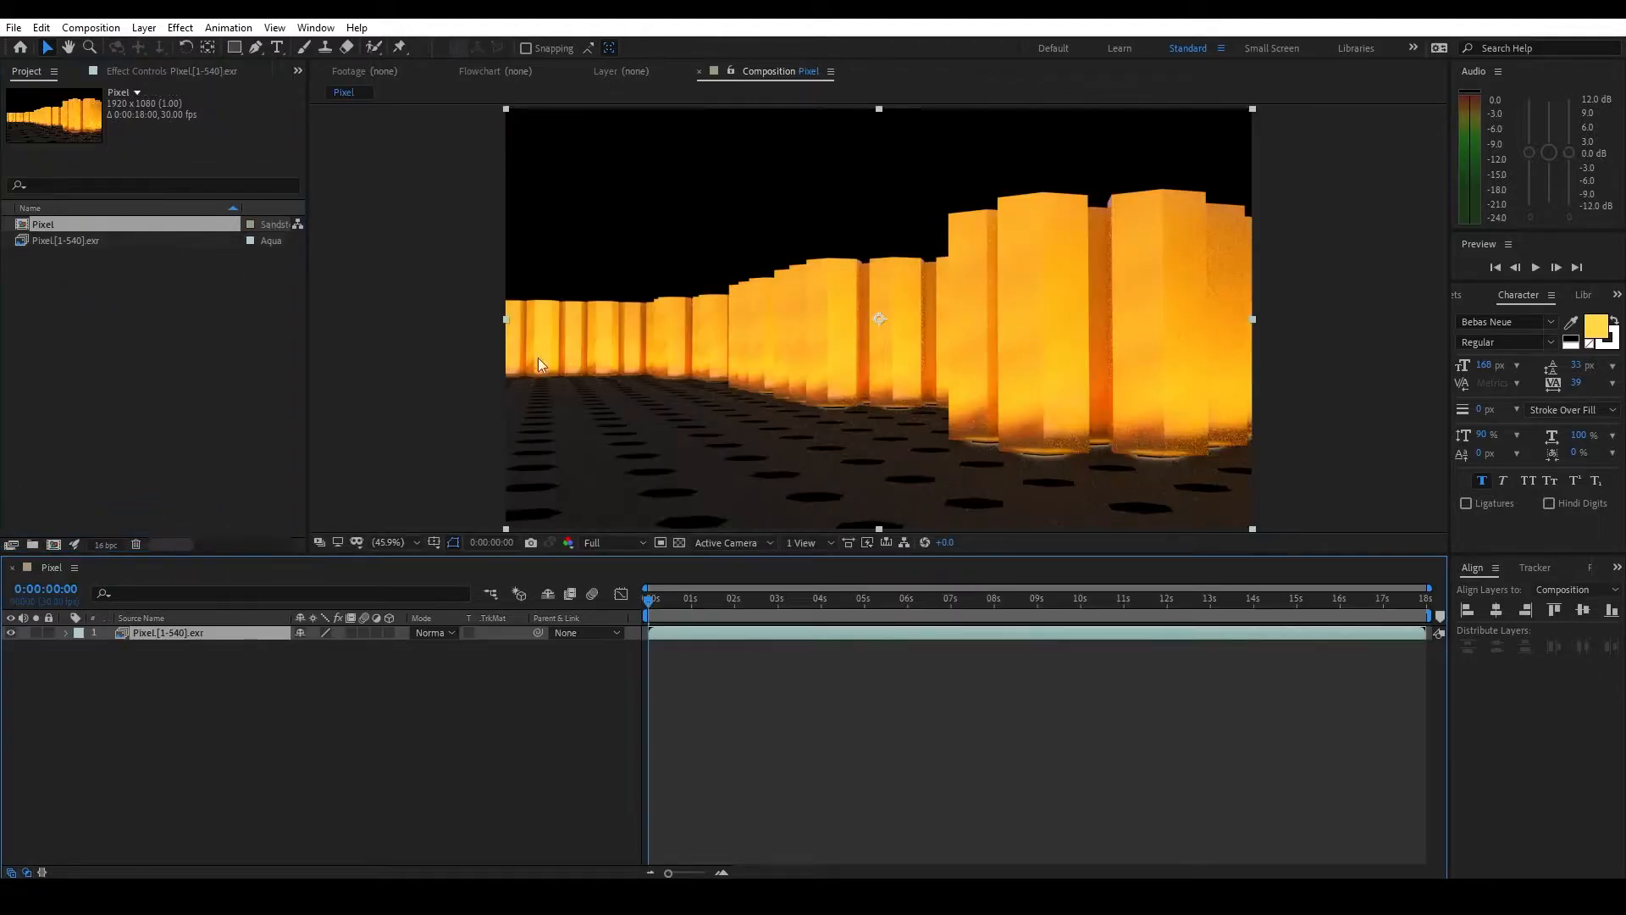
- Scrub the Pixel shot to around seven seconds, then bring up Project Settings from the Project panel
{"action": "left_click", "coordinate": [881, 603]}
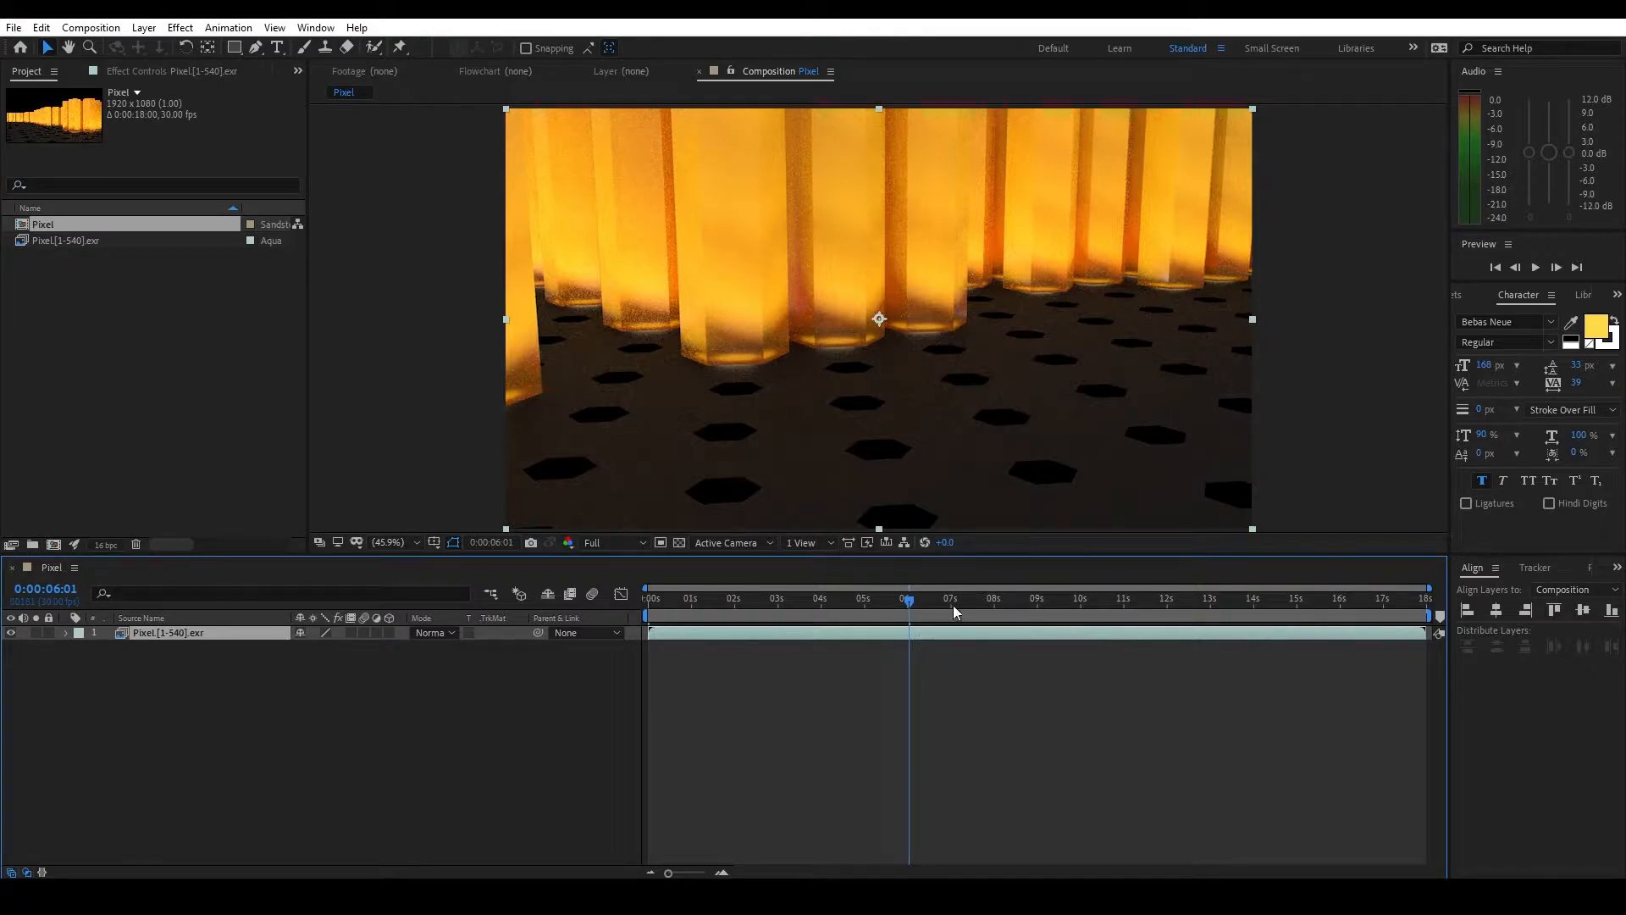
{"action": "mouse_move", "coordinate": [955, 610]}
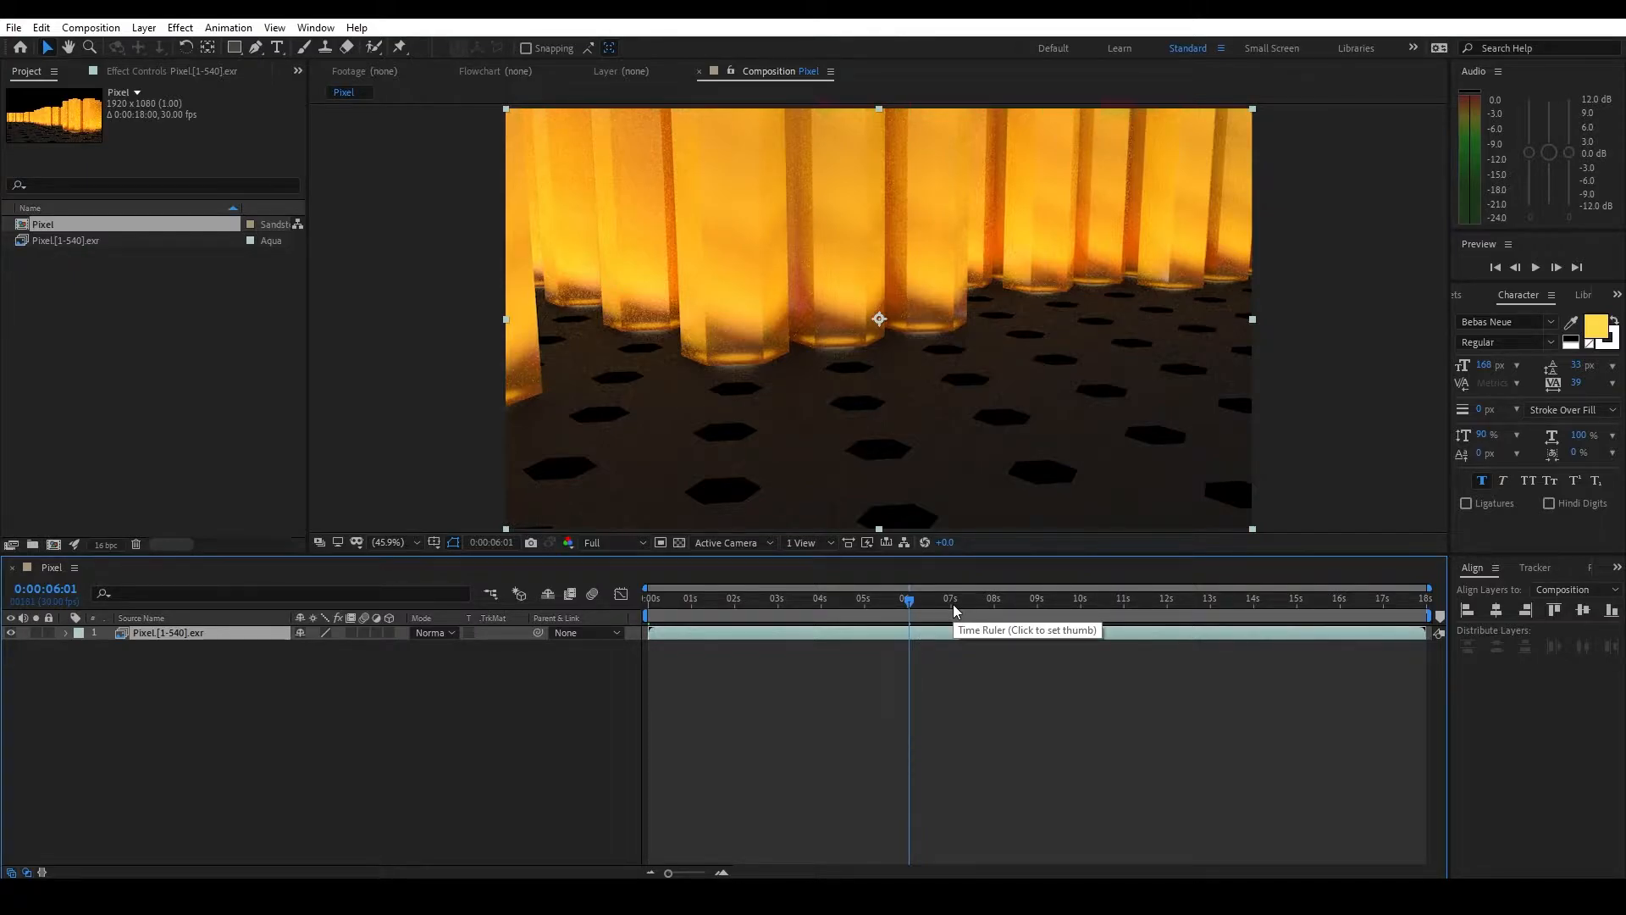
{"action": "left_click", "coordinate": [995, 600]}
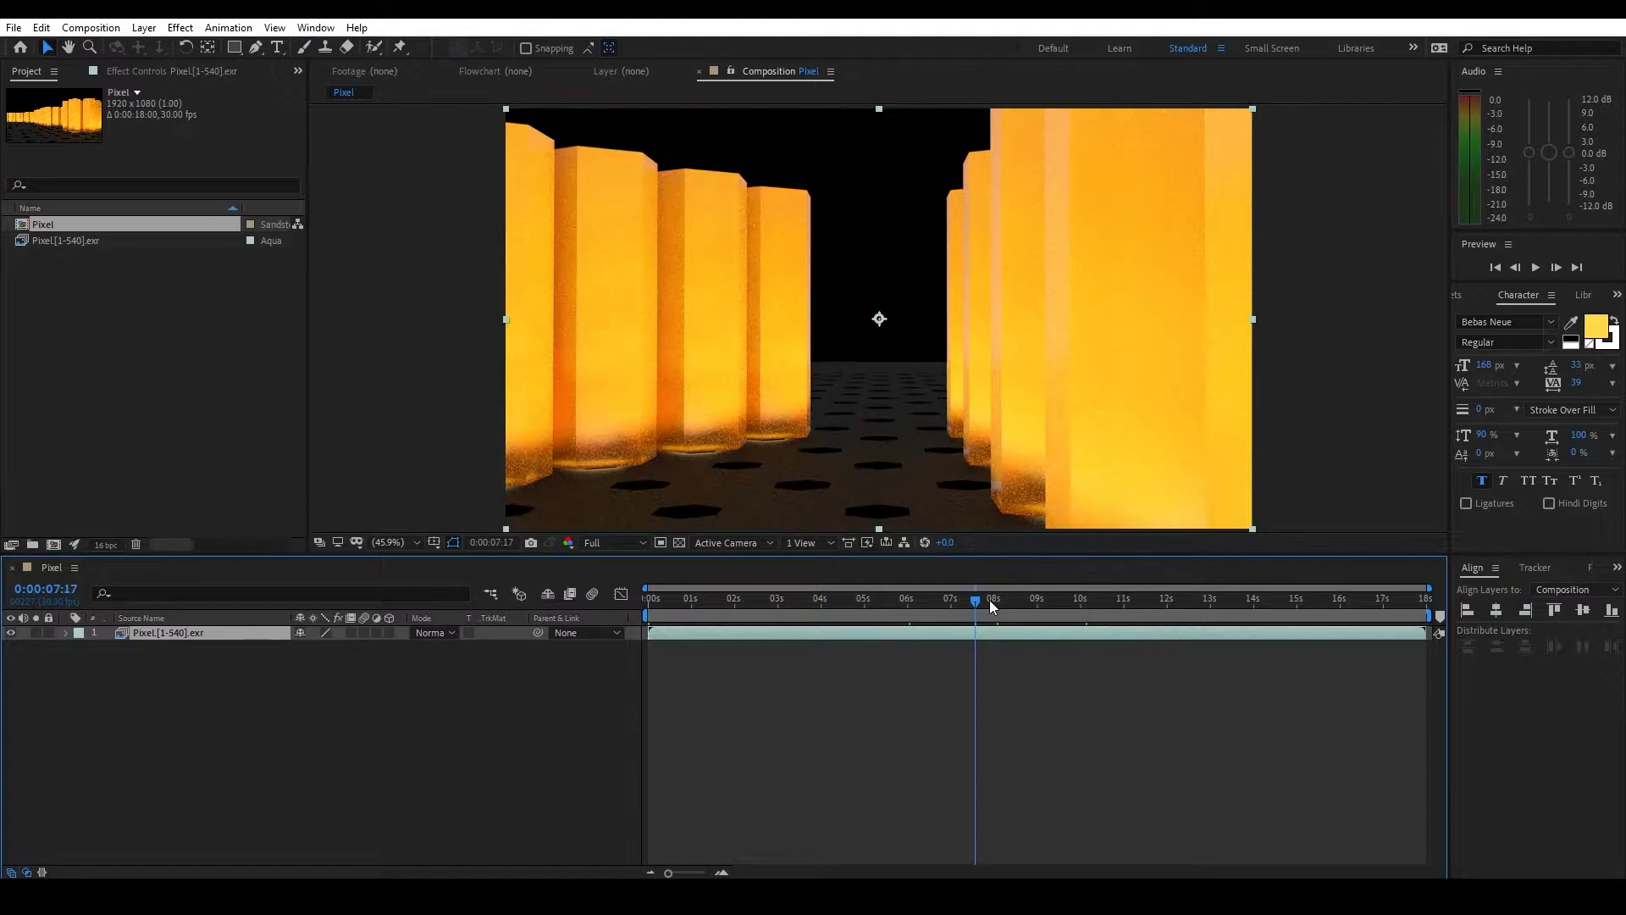
{"action": "mouse_move", "coordinate": [992, 607]}
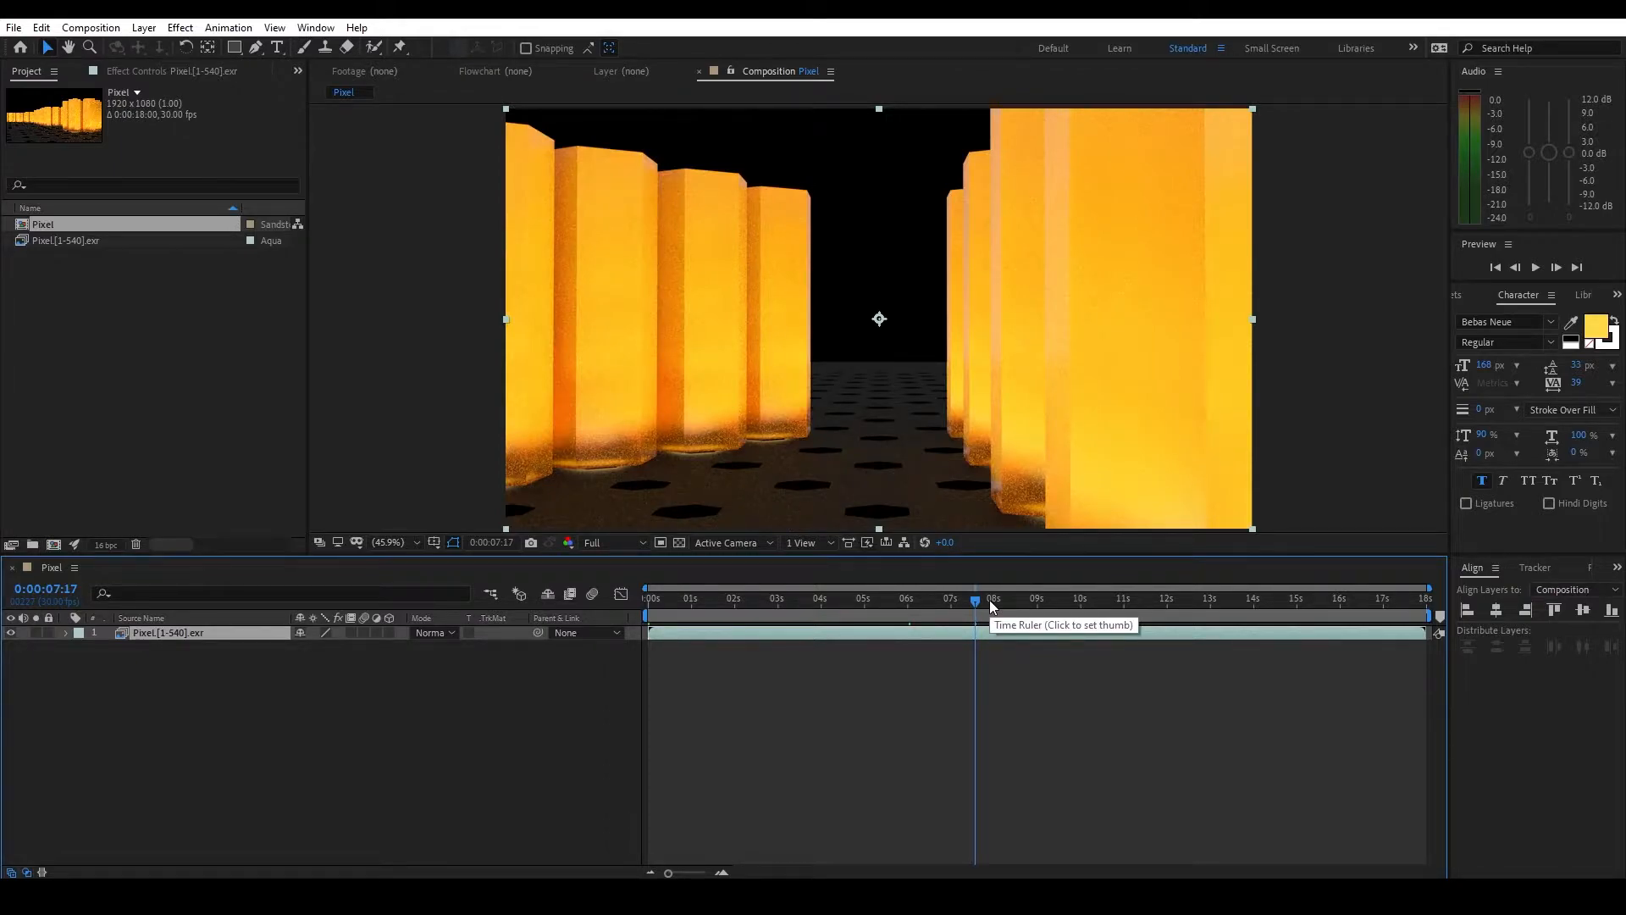
{"action": "mouse_move", "coordinate": [991, 607]}
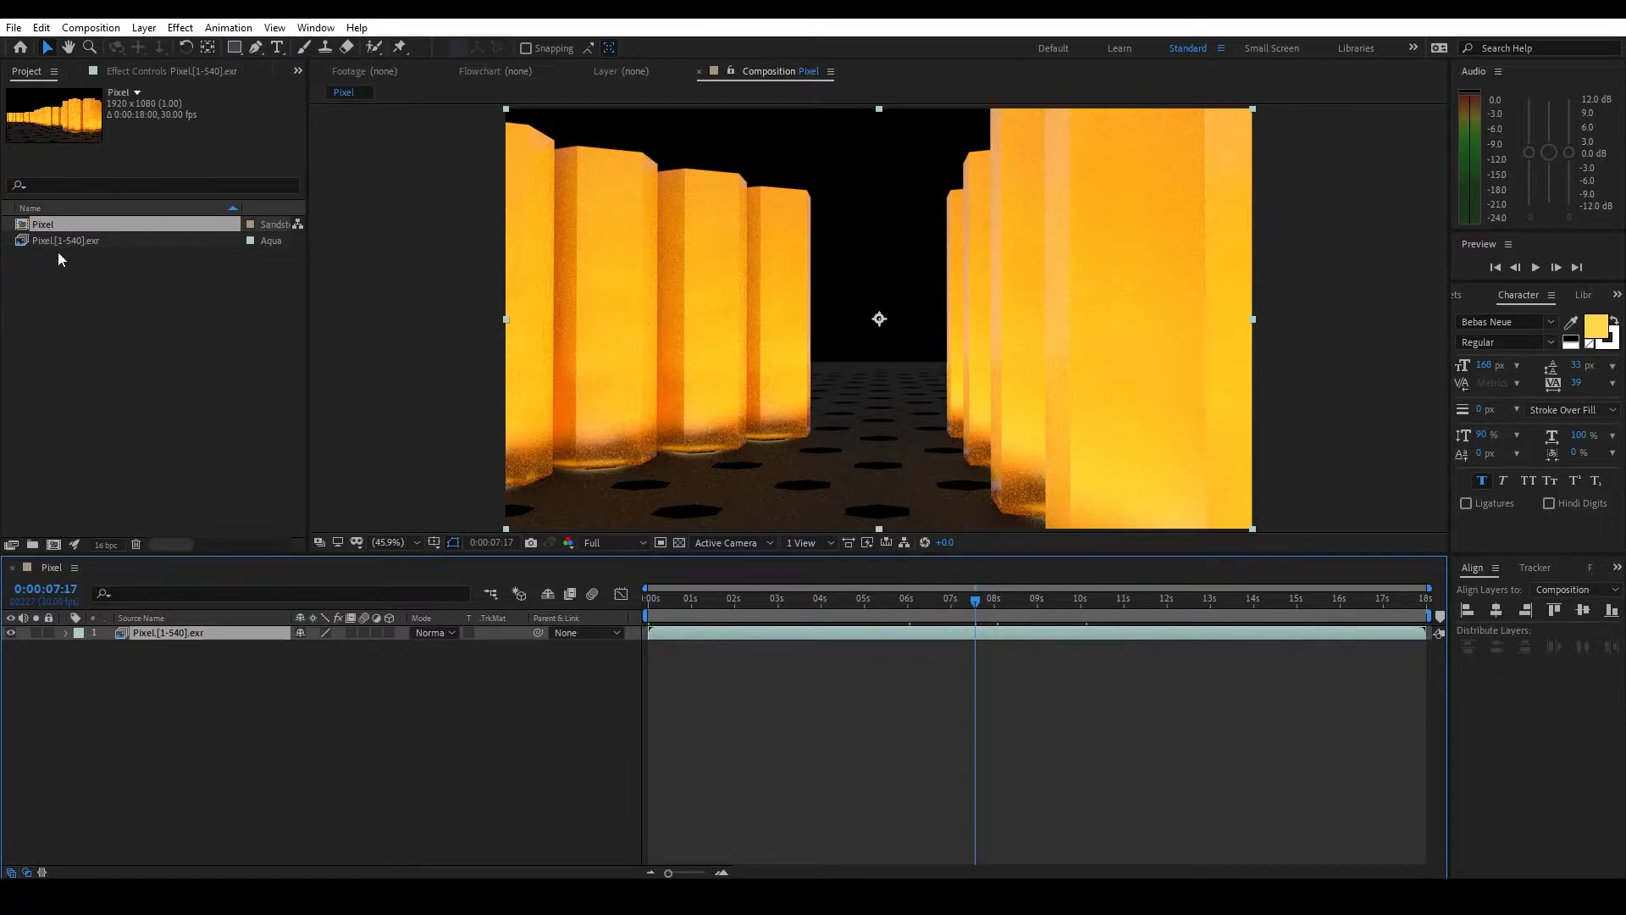
{"action": "left_click", "coordinate": [67, 241]}
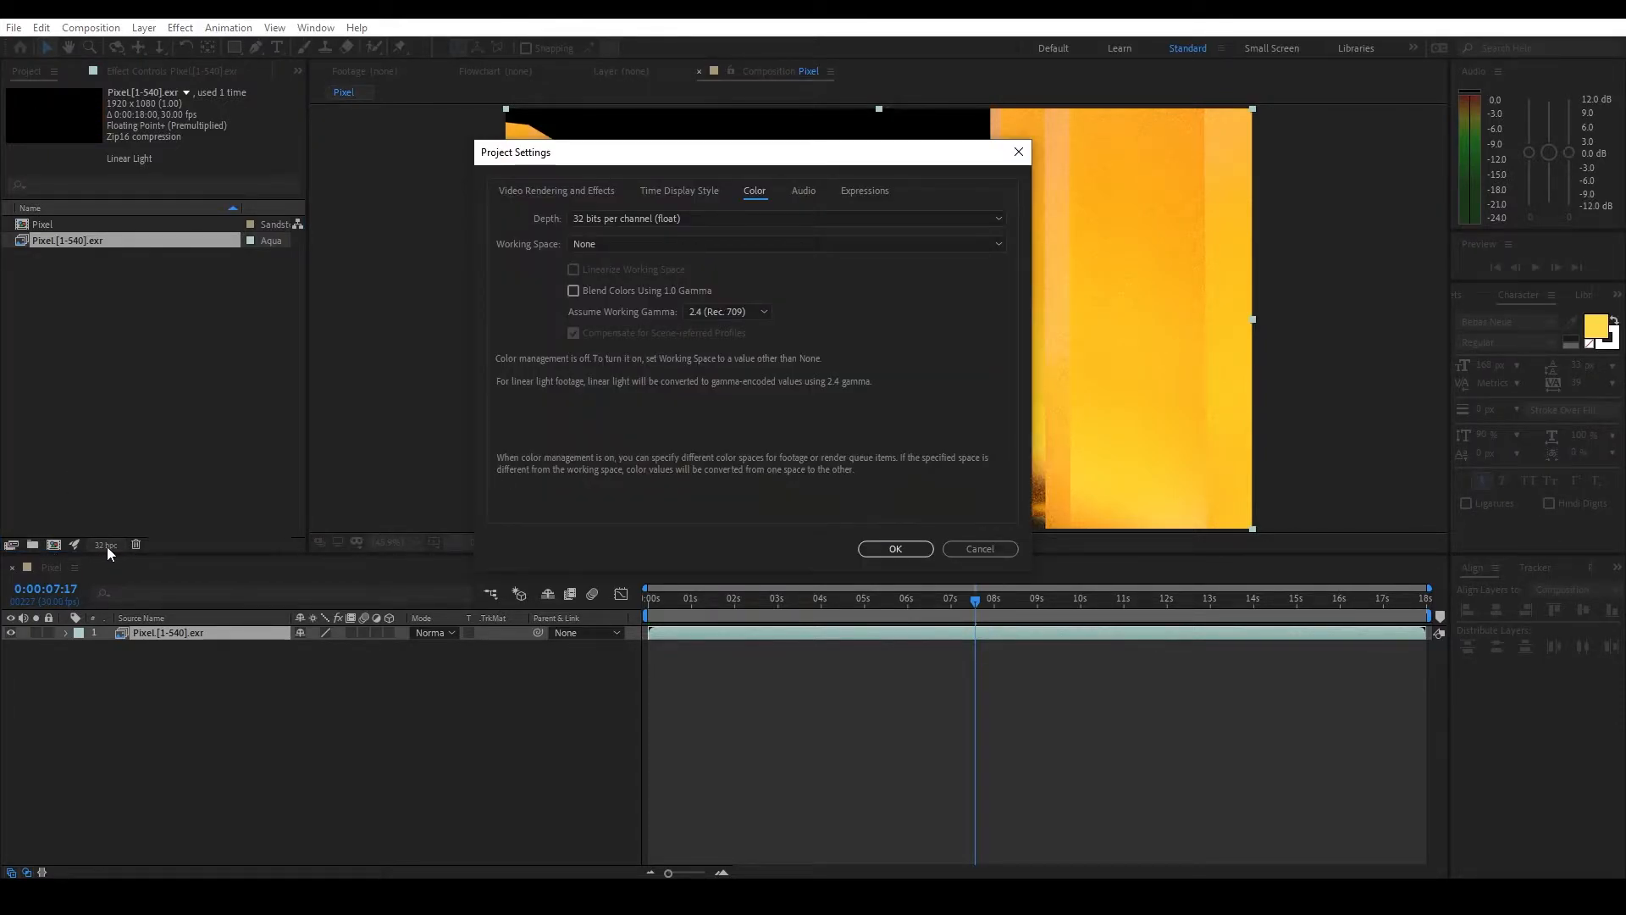
{"action": "mouse_move", "coordinate": [102, 556]}
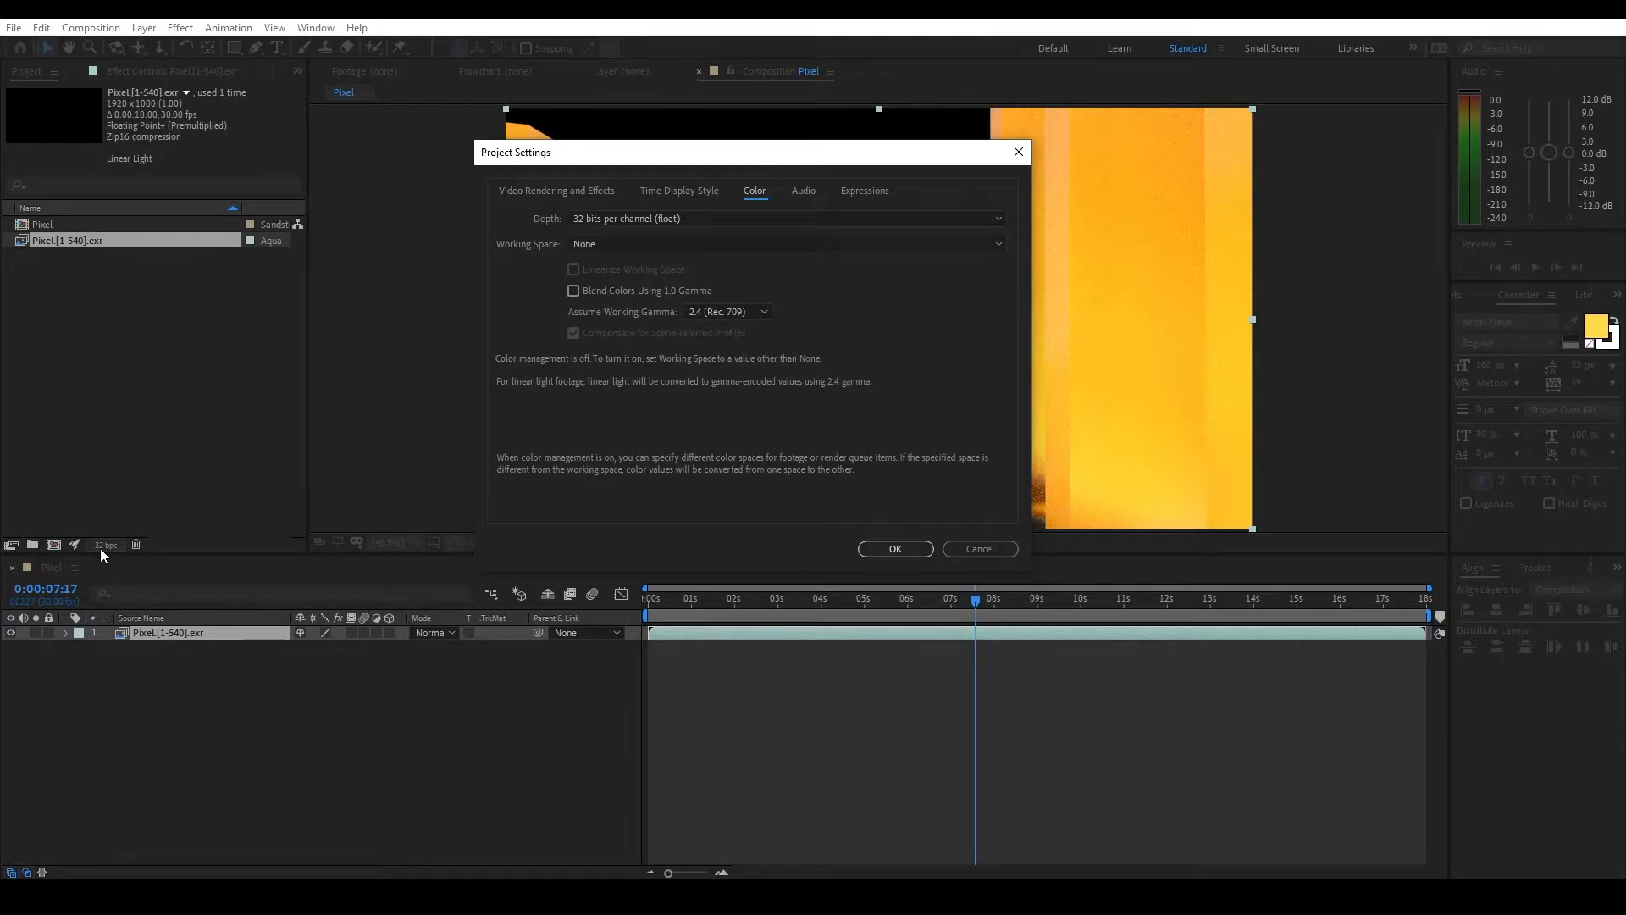
- Keep sRGB IEC61966-2.1 as the working space, linearize it, and apply the colour settings
{"action": "left_click", "coordinate": [786, 244]}
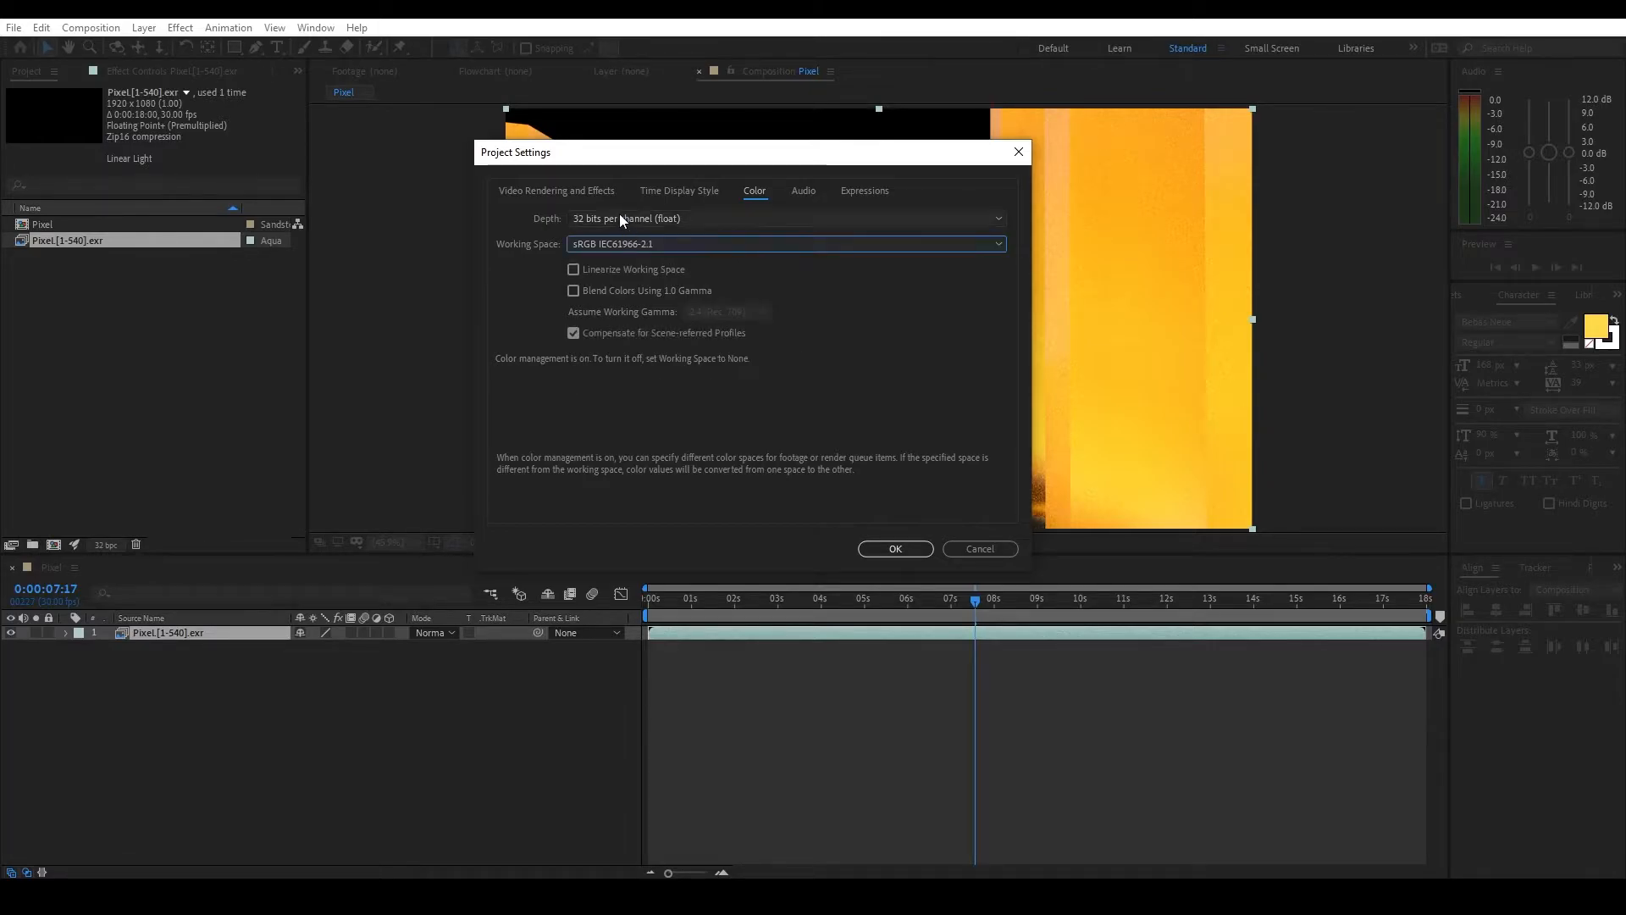
{"action": "left_click", "coordinate": [786, 244]}
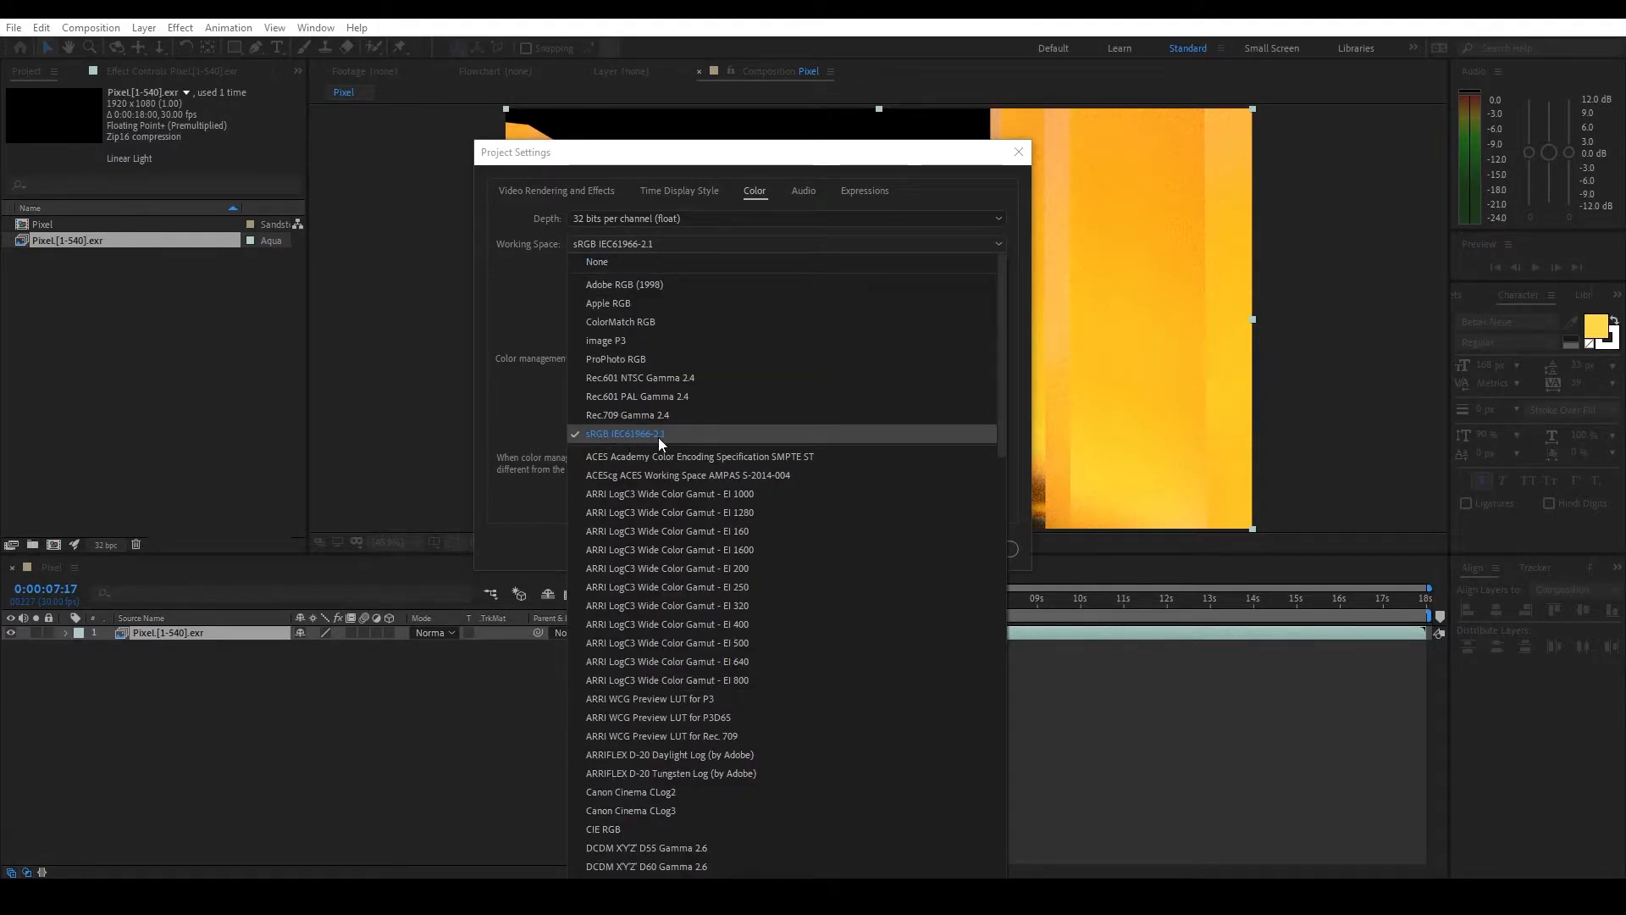
{"action": "left_click", "coordinate": [623, 434]}
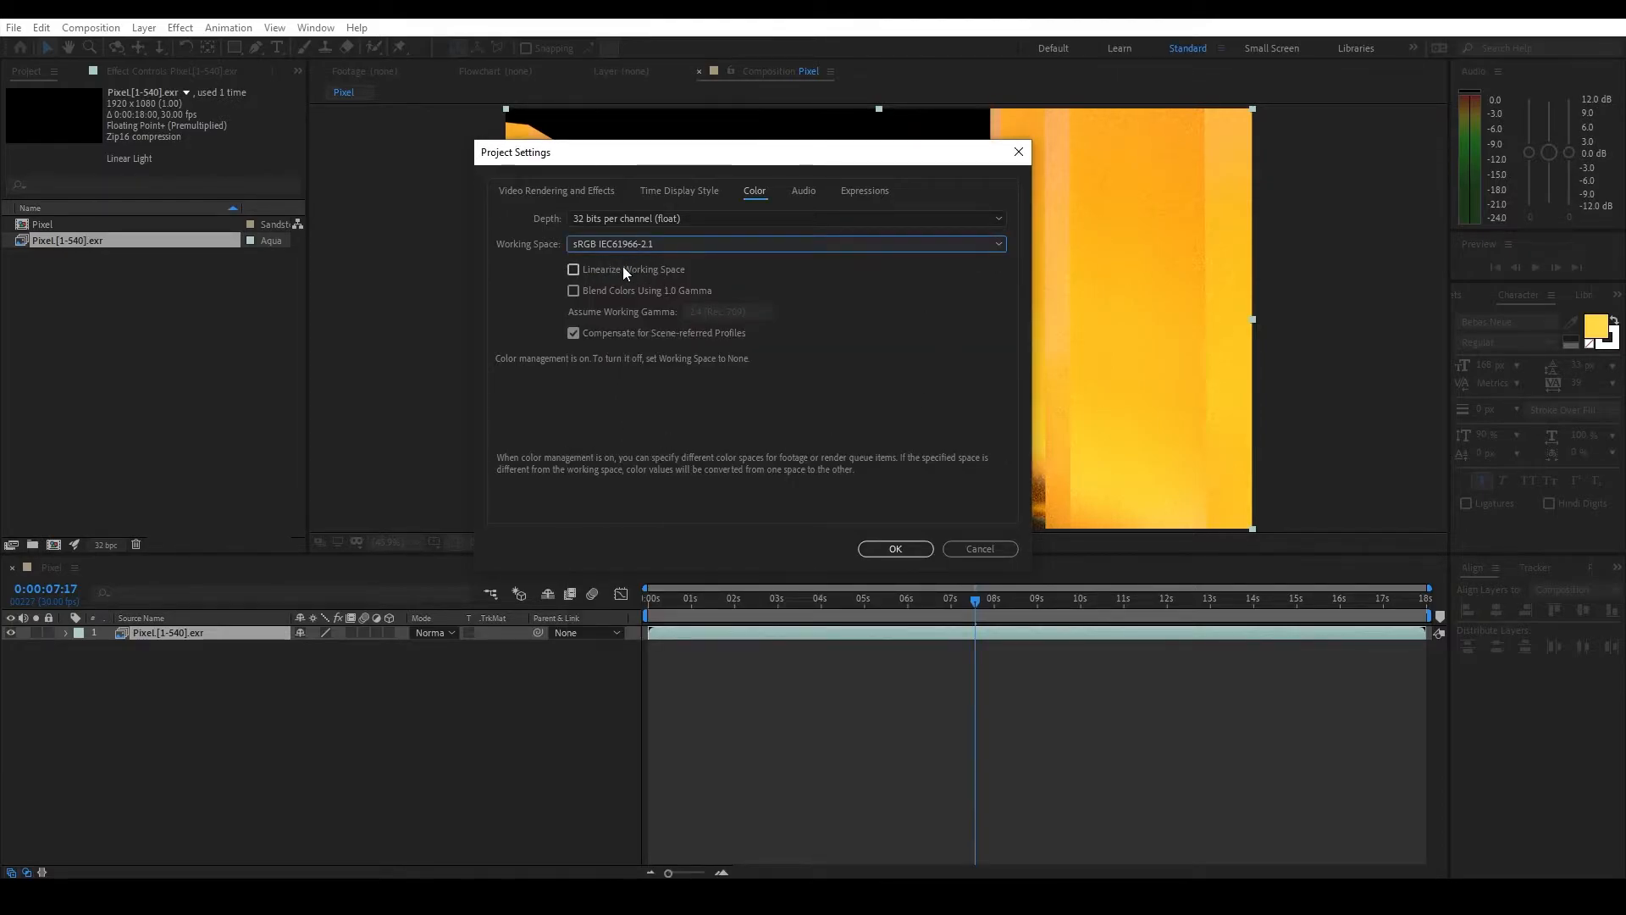
{"action": "left_click", "coordinate": [572, 268]}
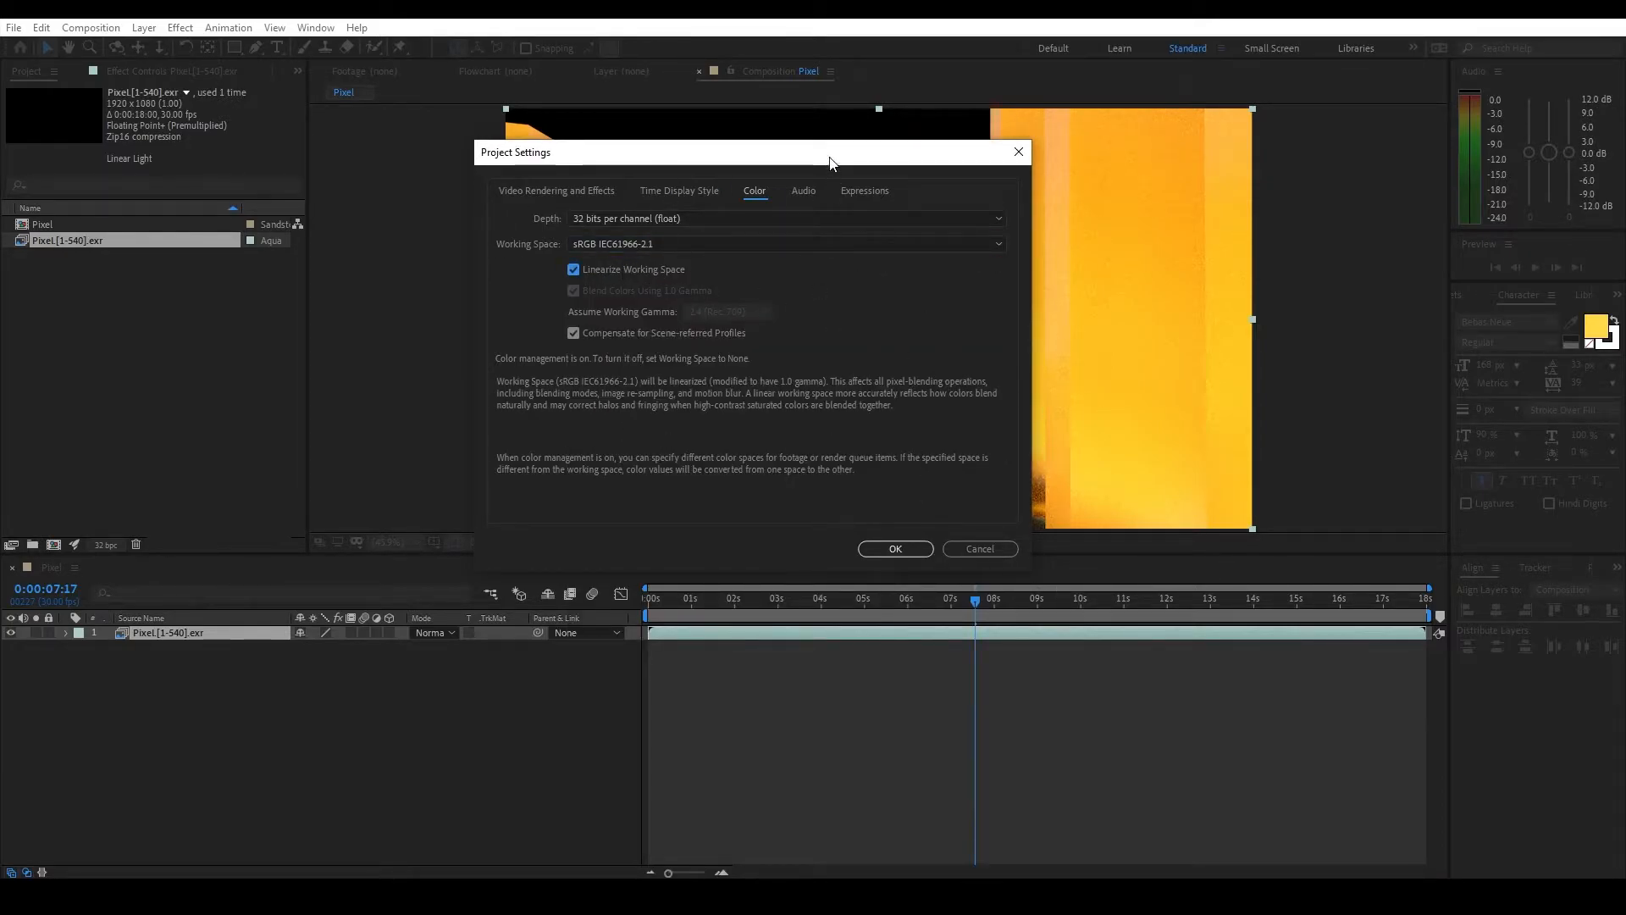
{"action": "left_click_drag", "start_coordinate": [830, 153], "coordinate": [1011, 154]}
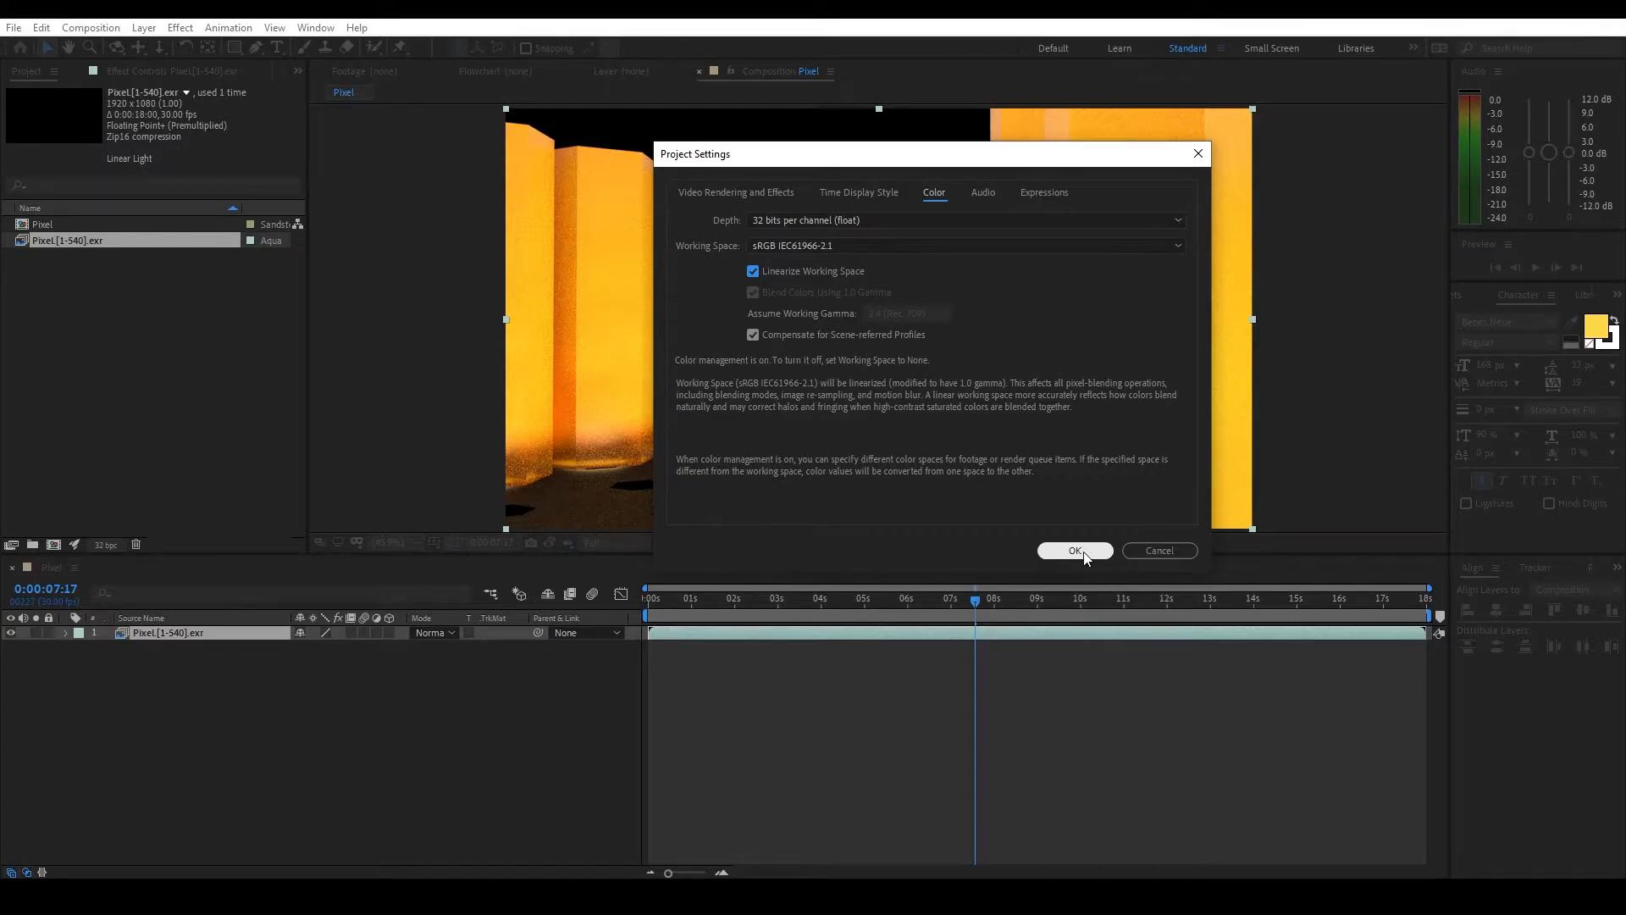
{"action": "left_click", "coordinate": [1074, 551]}
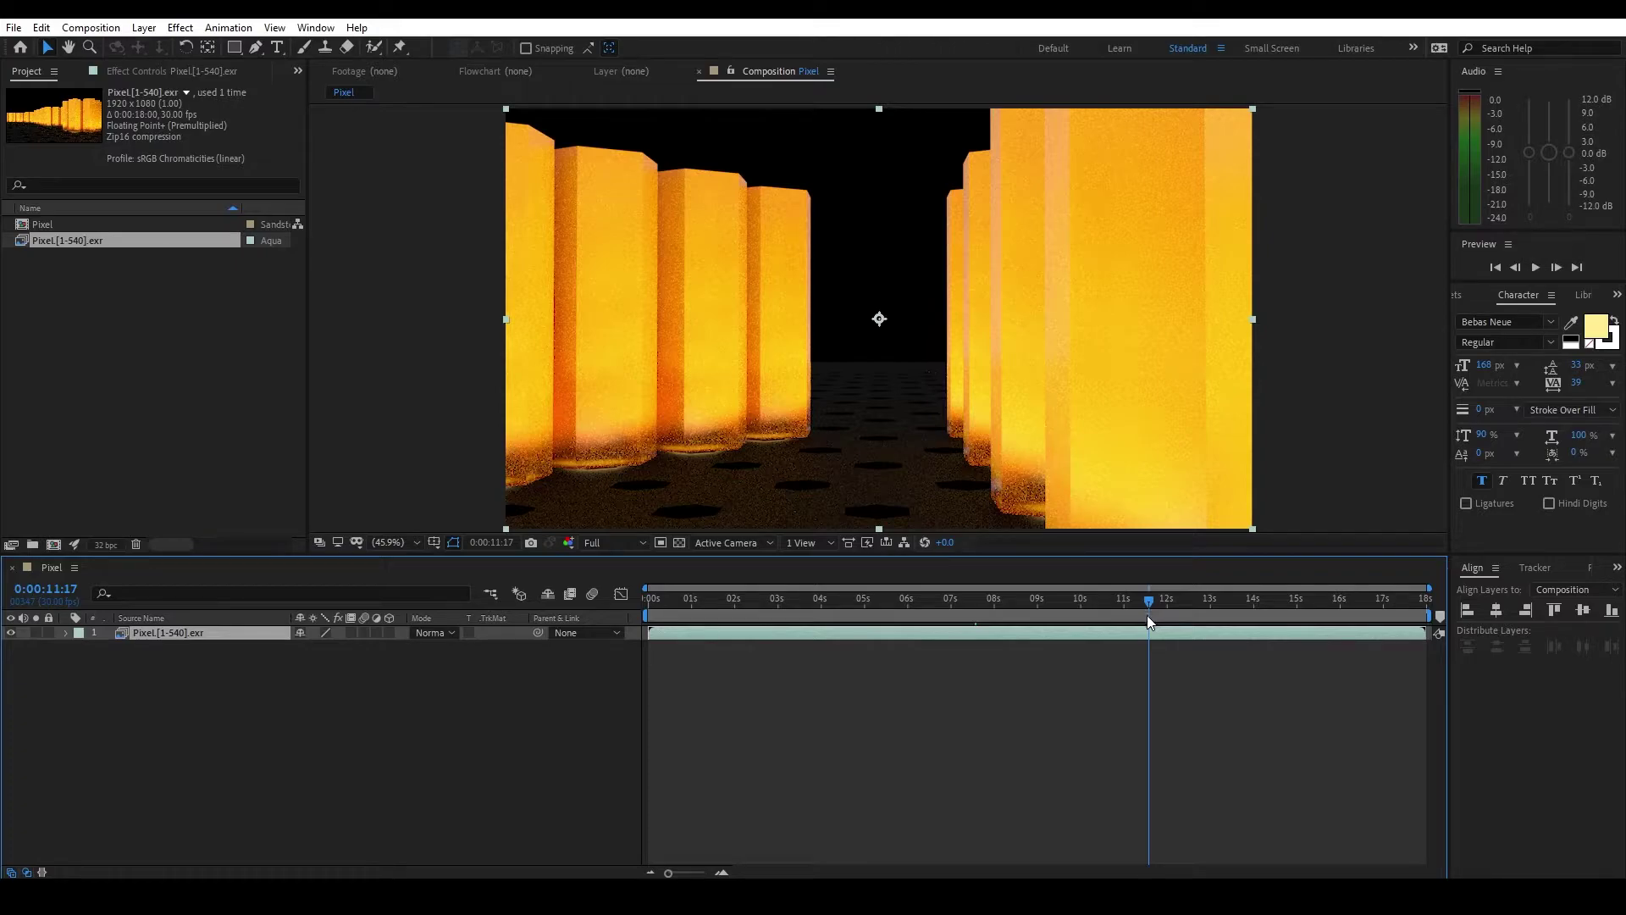
- Scrub to later frames around 11:20 and preview the Pixel comp at Quarter resolution
{"action": "left_click", "coordinate": [616, 542]}
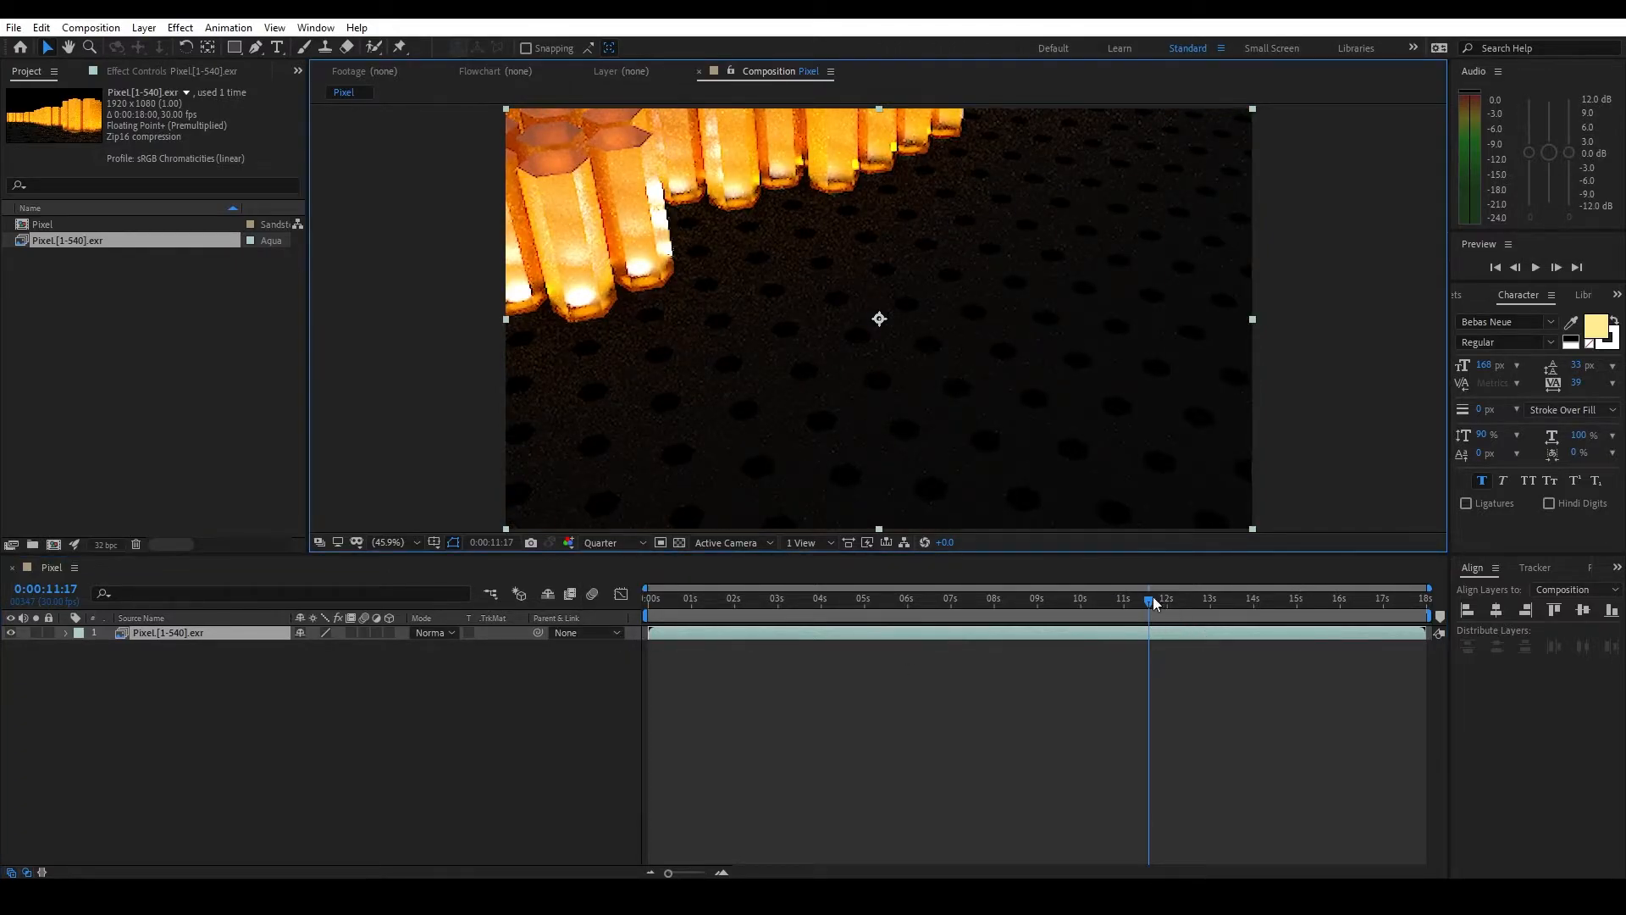
{"action": "left_click", "coordinate": [1279, 600]}
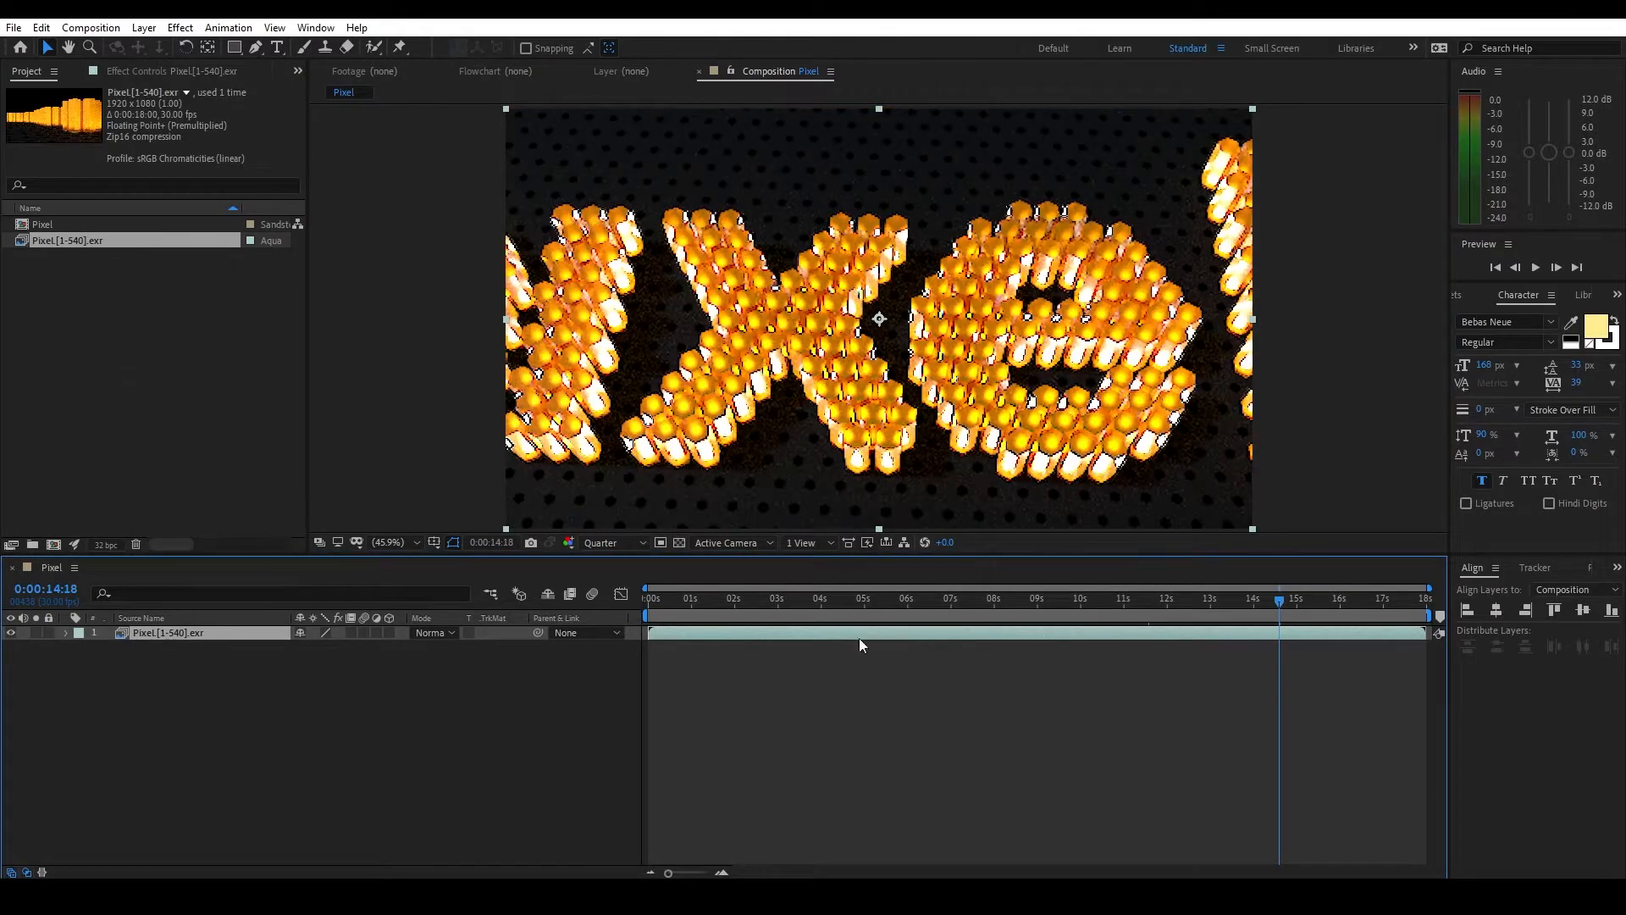
{"action": "left_click_drag", "start_coordinate": [1281, 600], "coordinate": [1154, 600]}
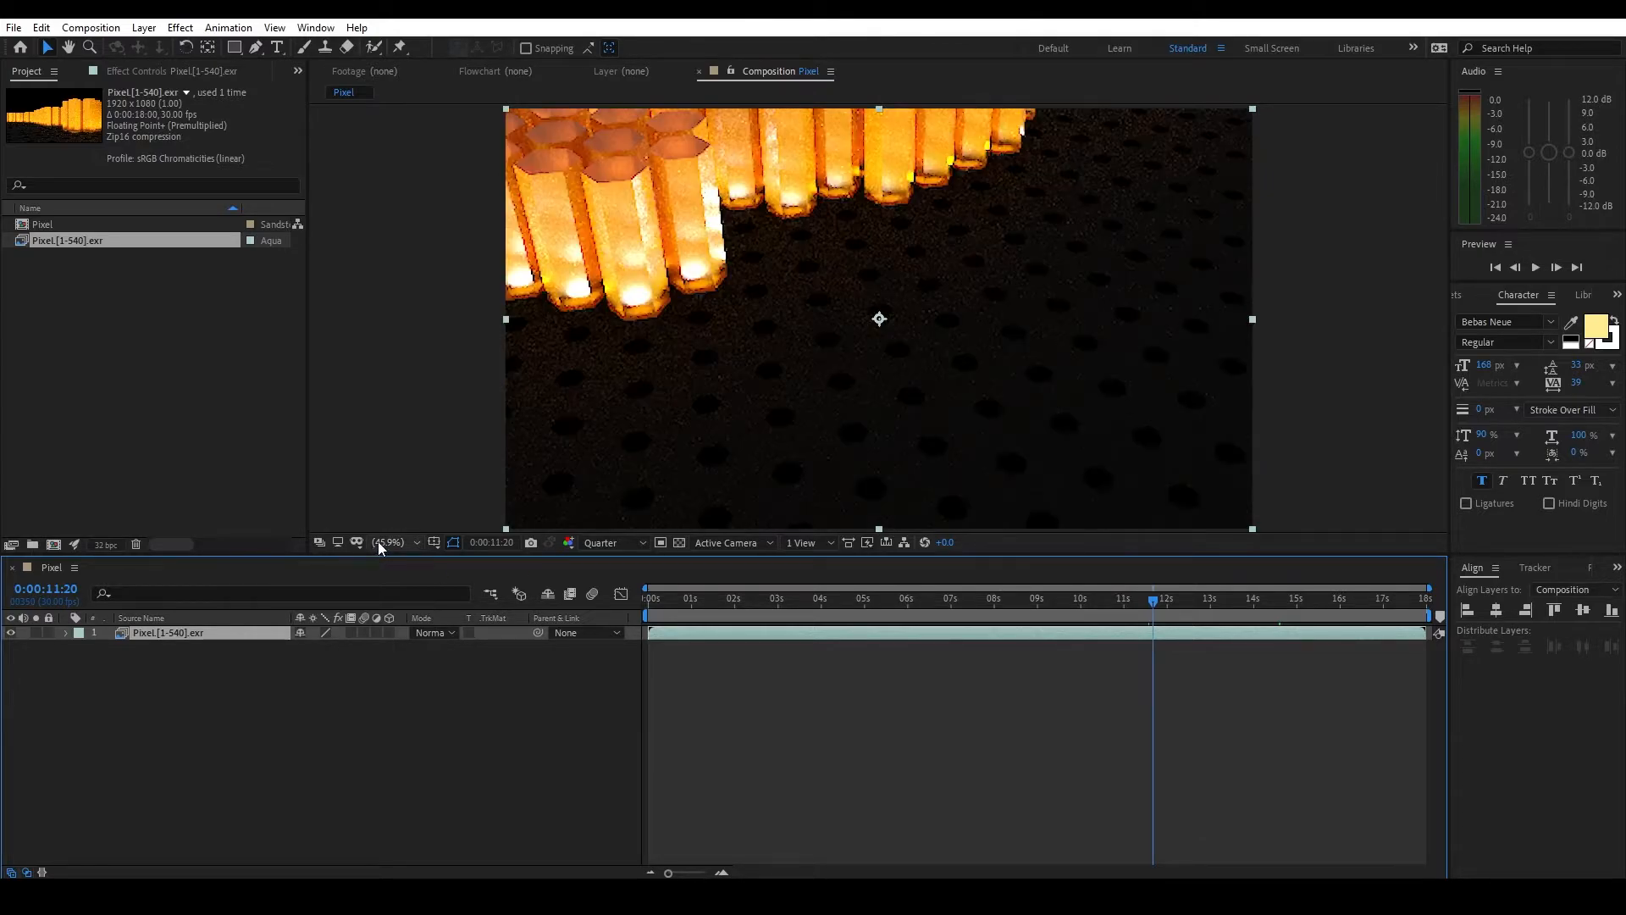
{"action": "mouse_move", "coordinate": [385, 542]}
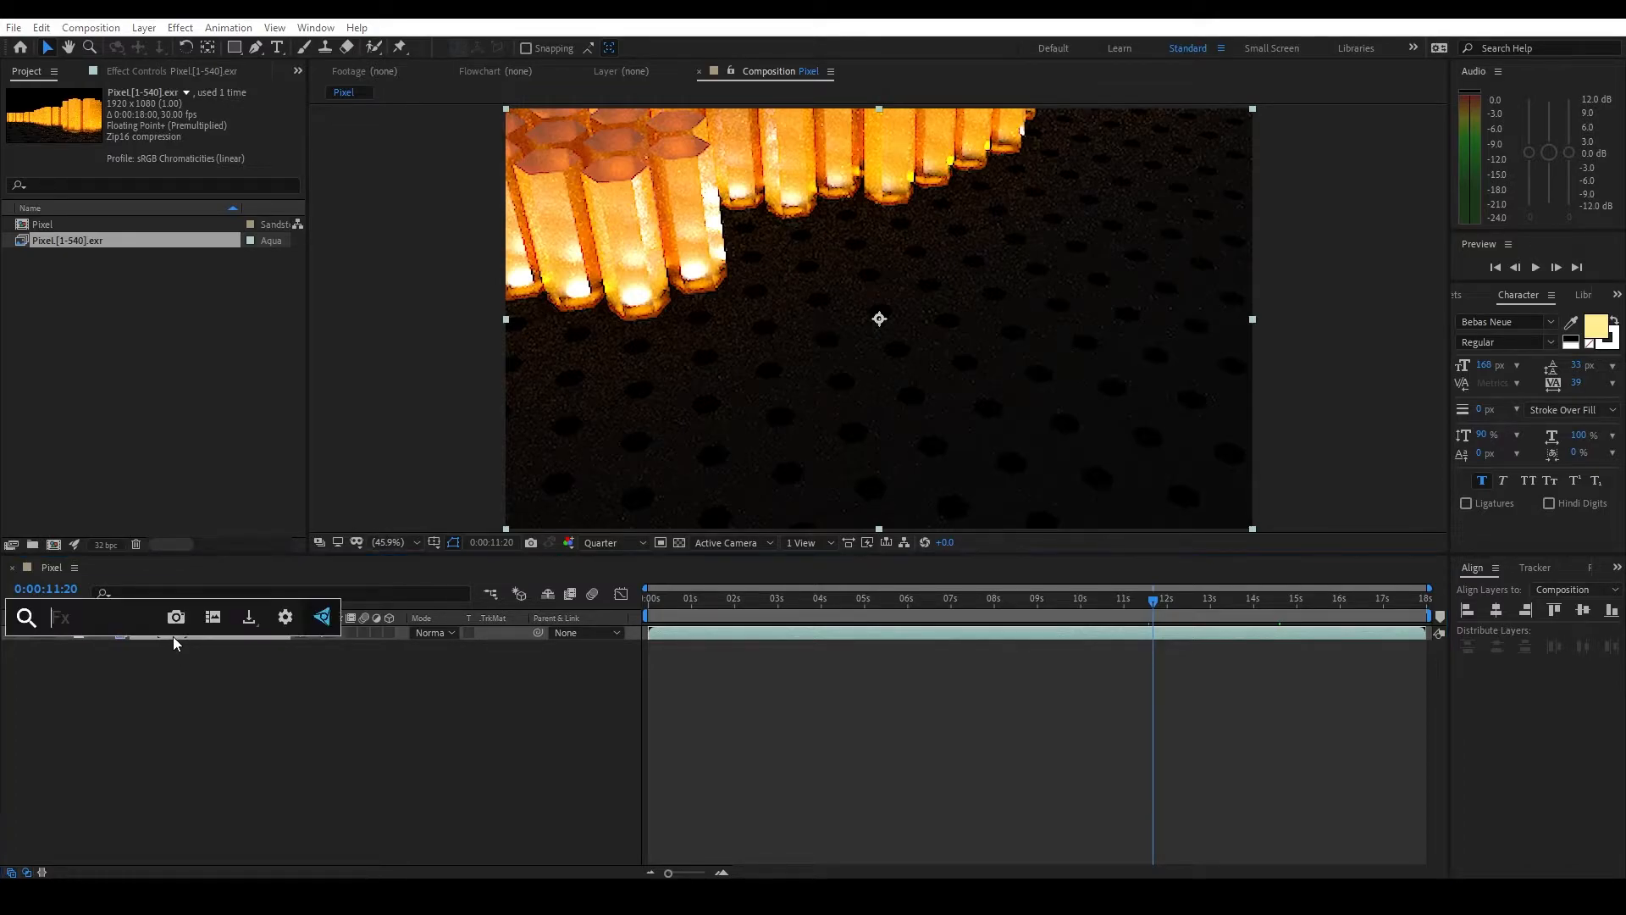
- Search the effects for 'ex' and apply EXtractoR to the Pixel EXR layer
{"action": "type", "text": "ex"}
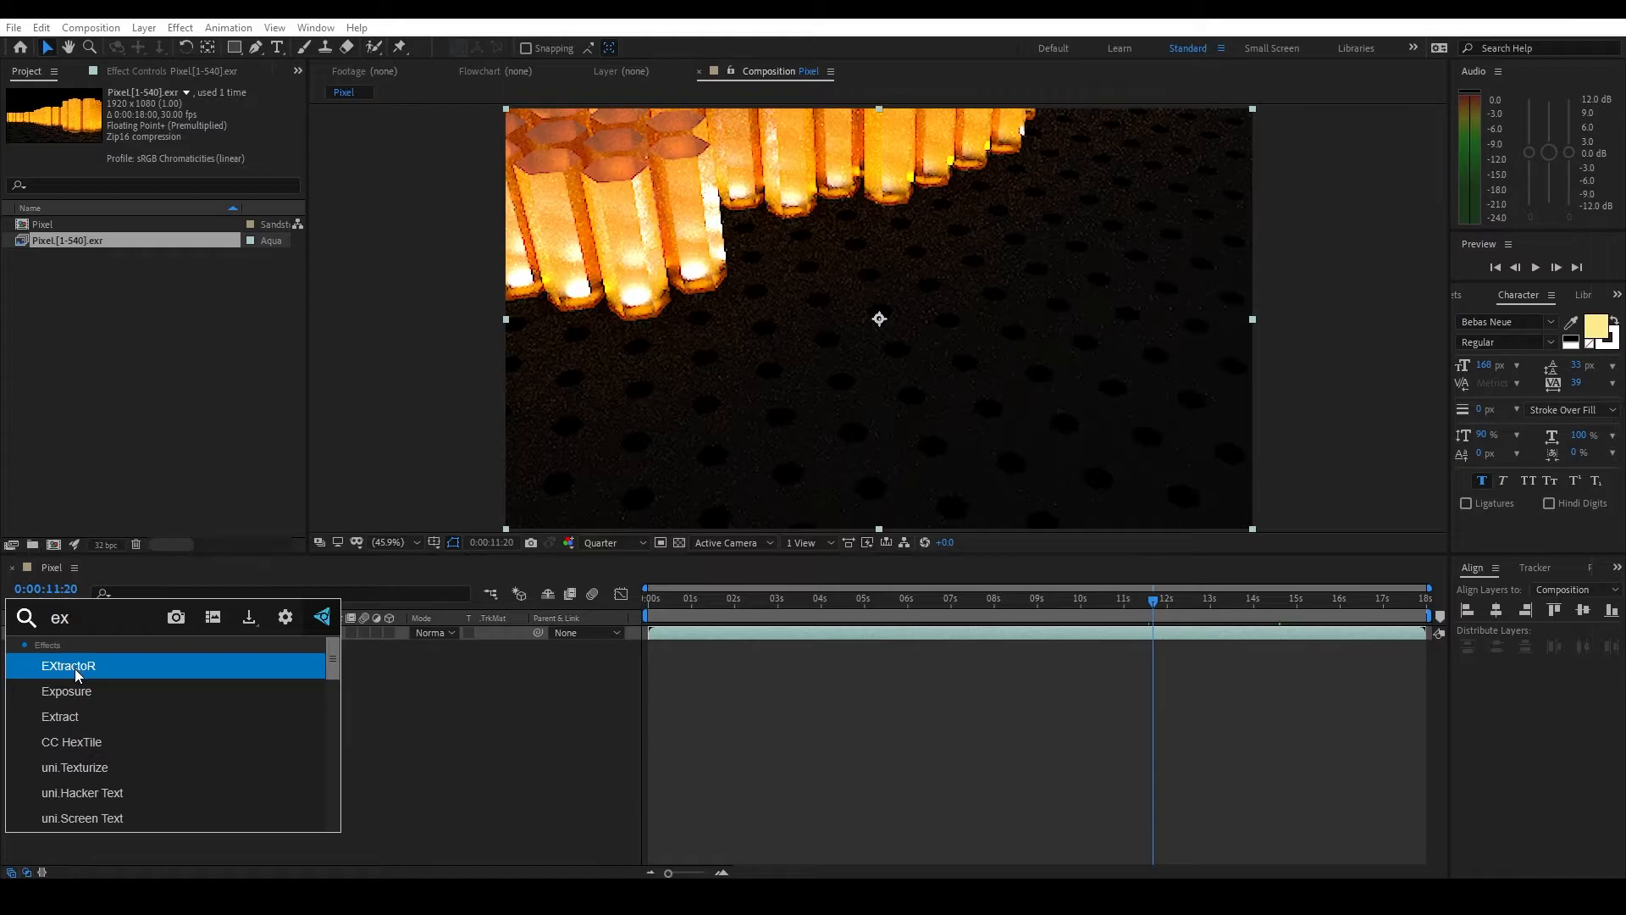
{"action": "double_click", "coordinate": [69, 664]}
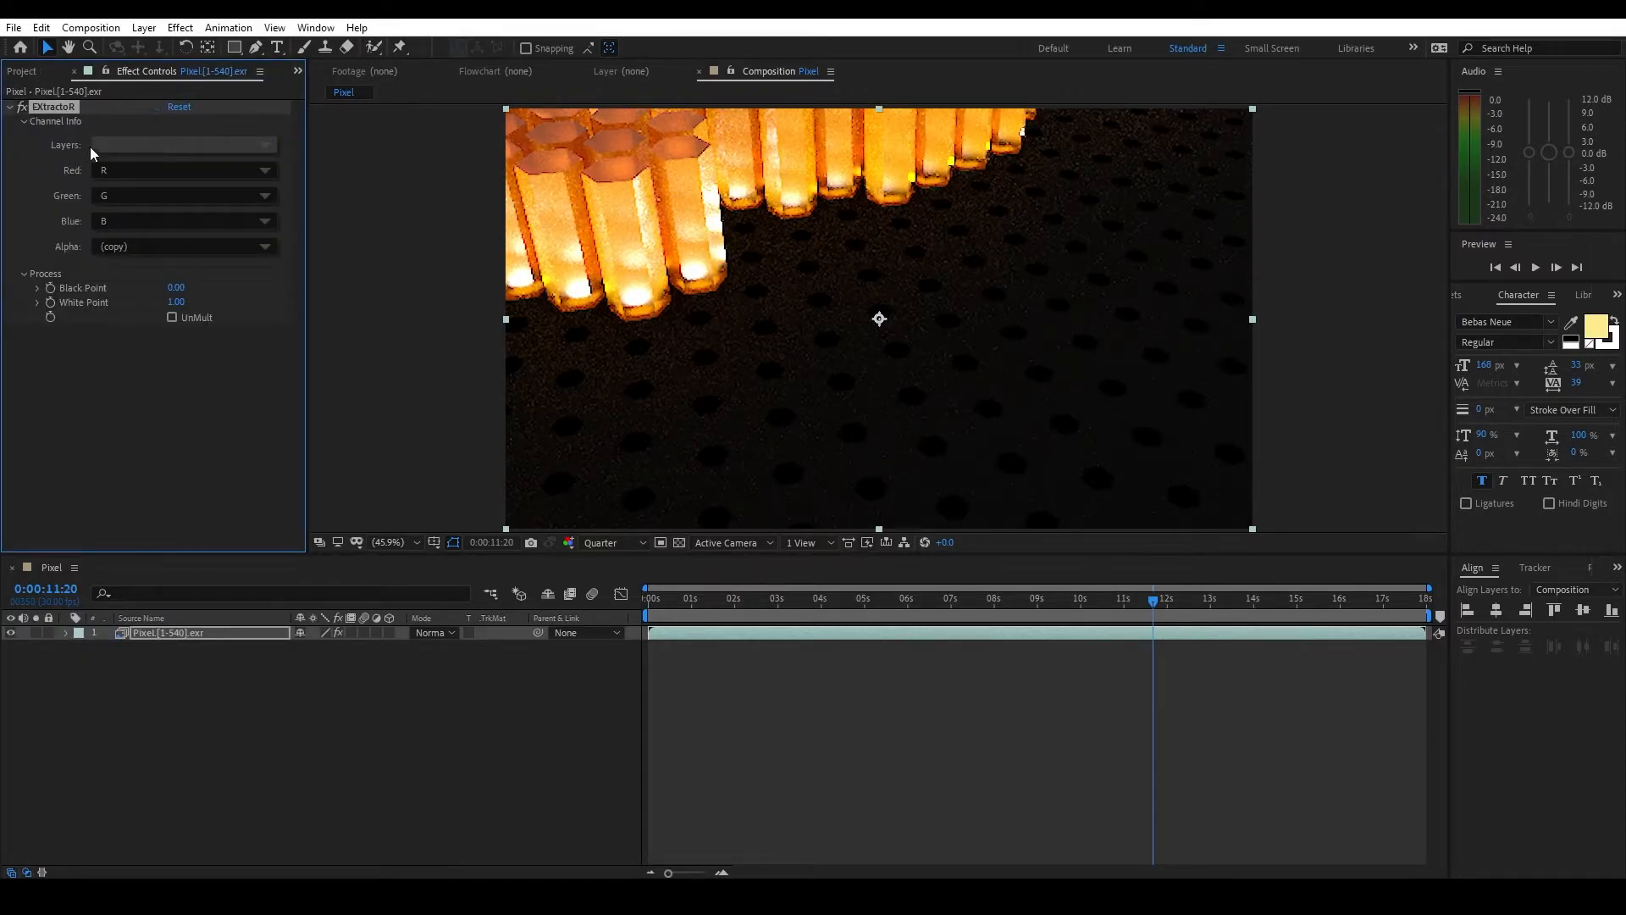
- Extract the Z depth pass in EXtractoR, then return to the pass list for the P position pass
{"action": "left_click", "coordinate": [183, 144]}
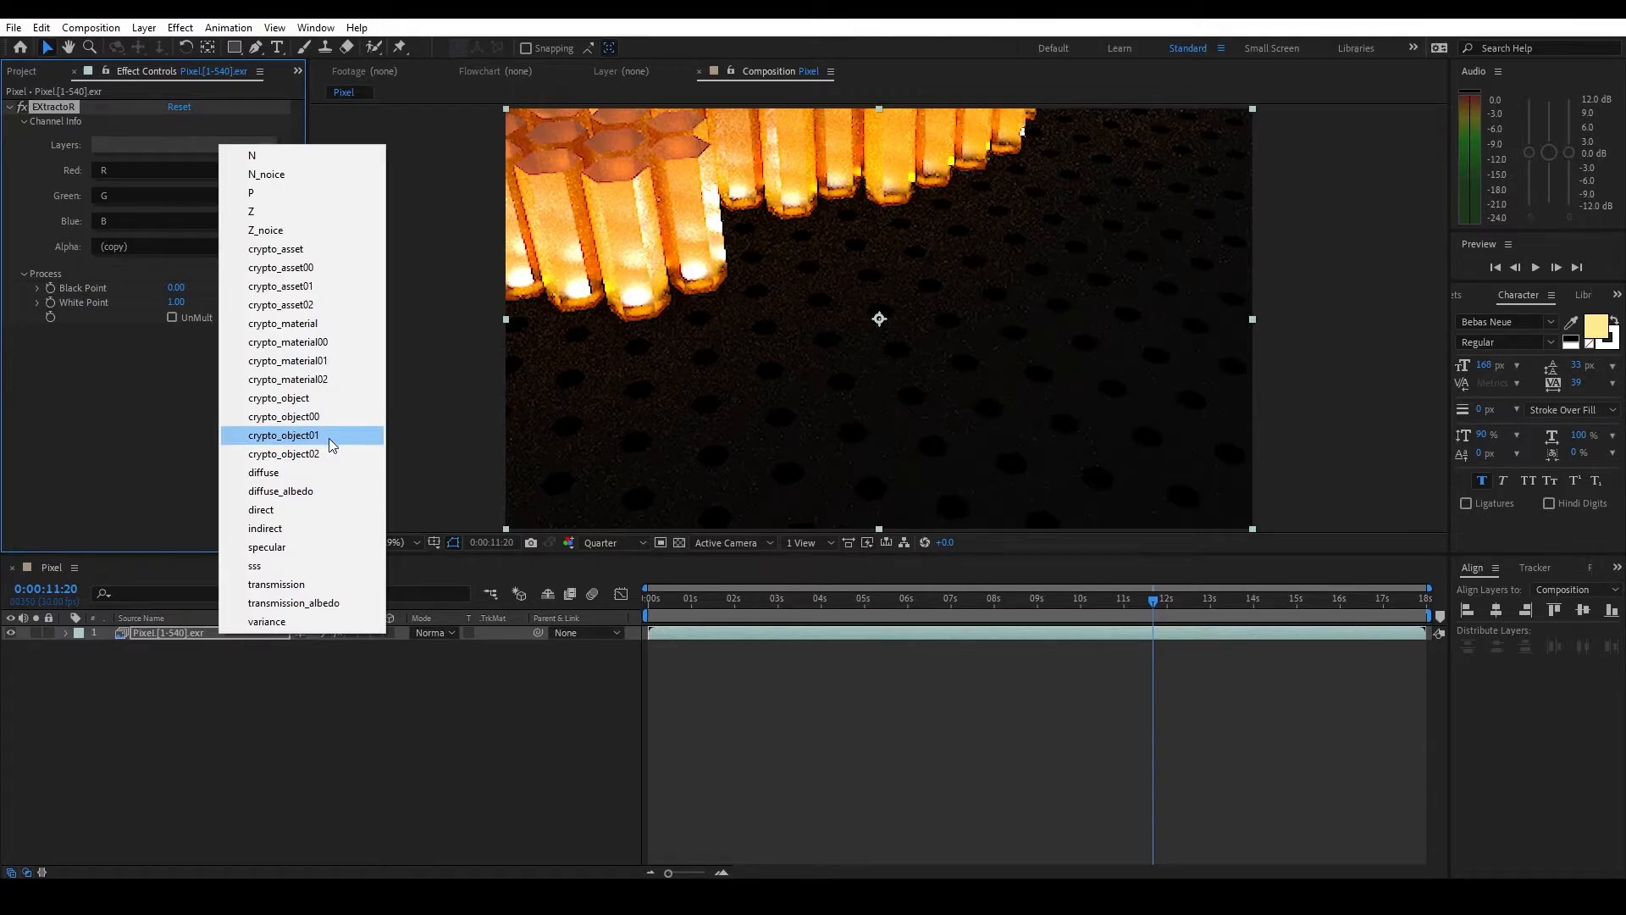
{"action": "mouse_move", "coordinate": [324, 529]}
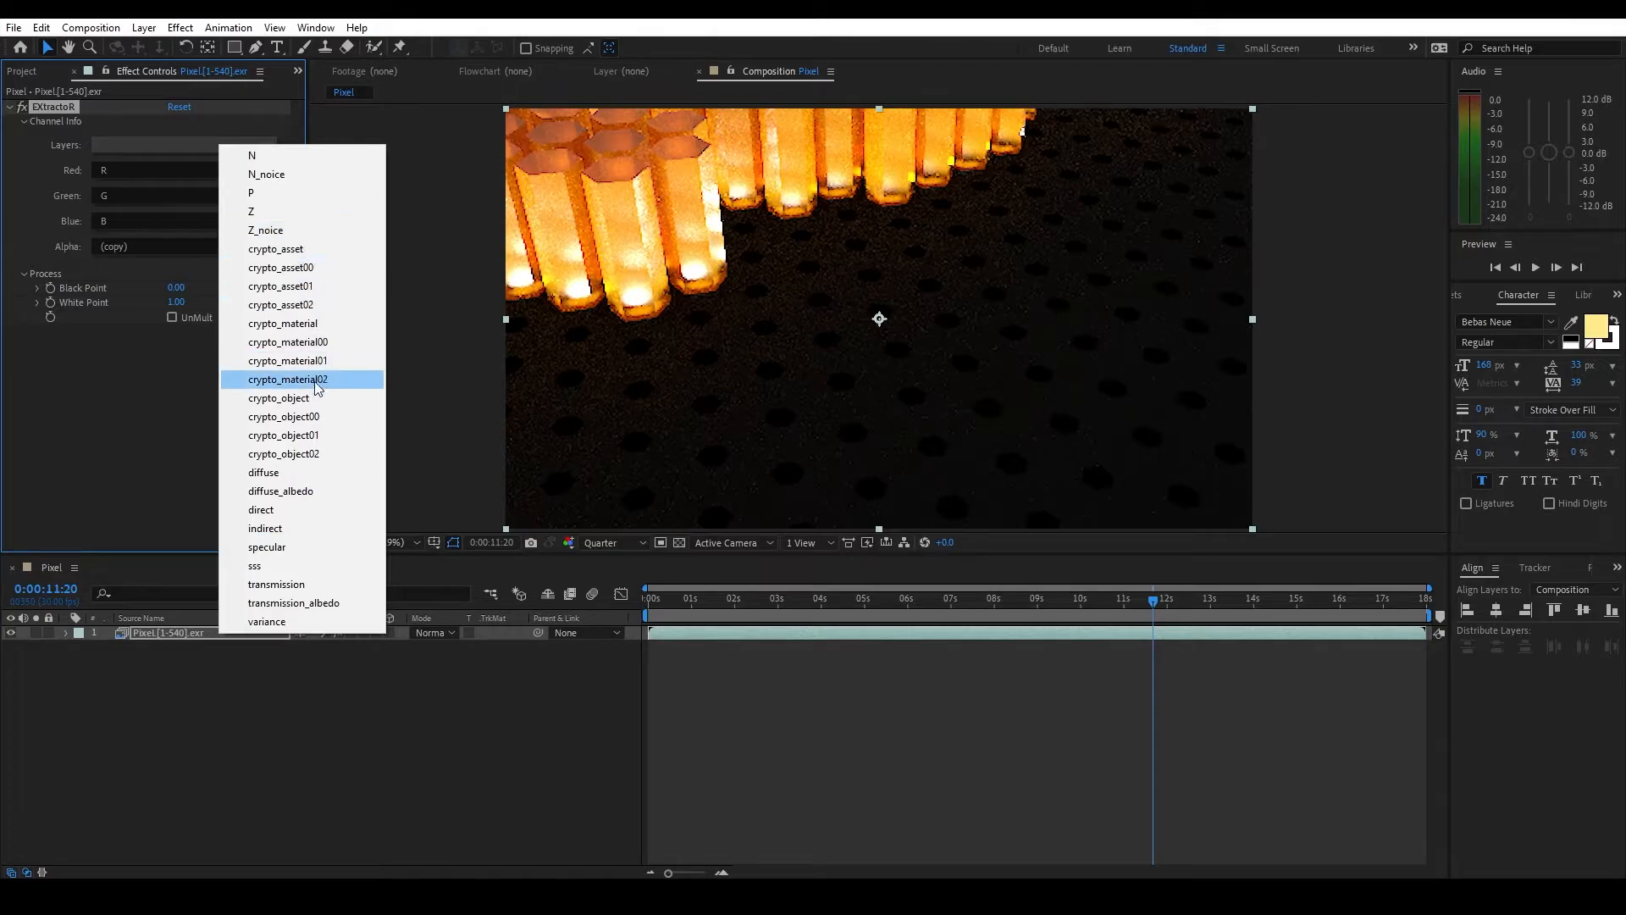
{"action": "mouse_move", "coordinate": [308, 476]}
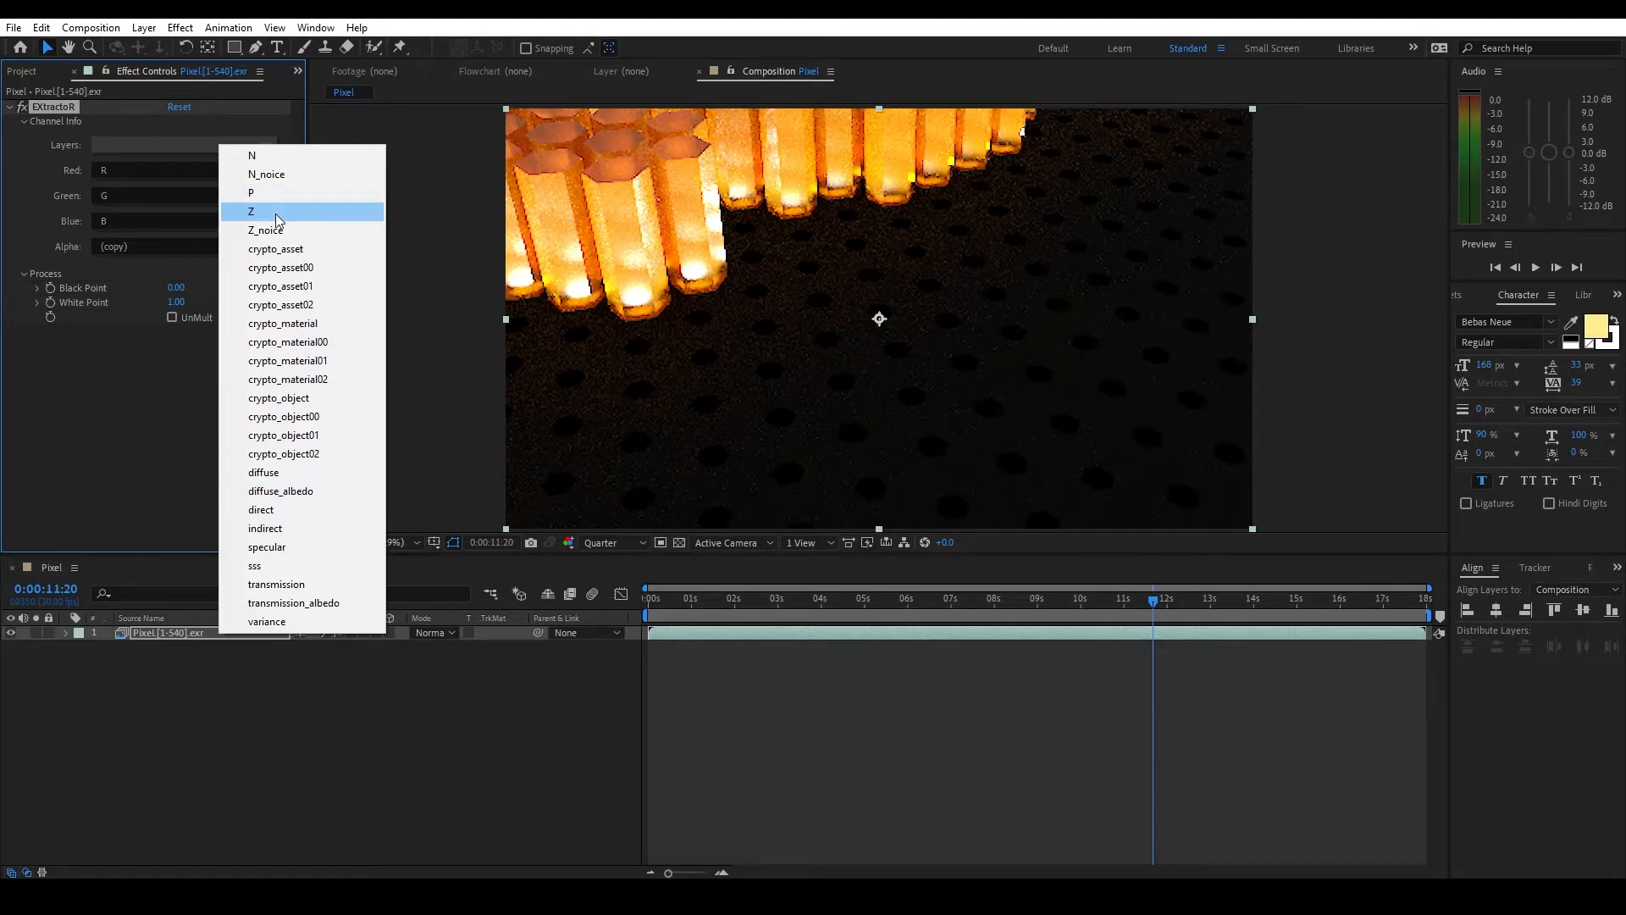
{"action": "left_click", "coordinate": [251, 211]}
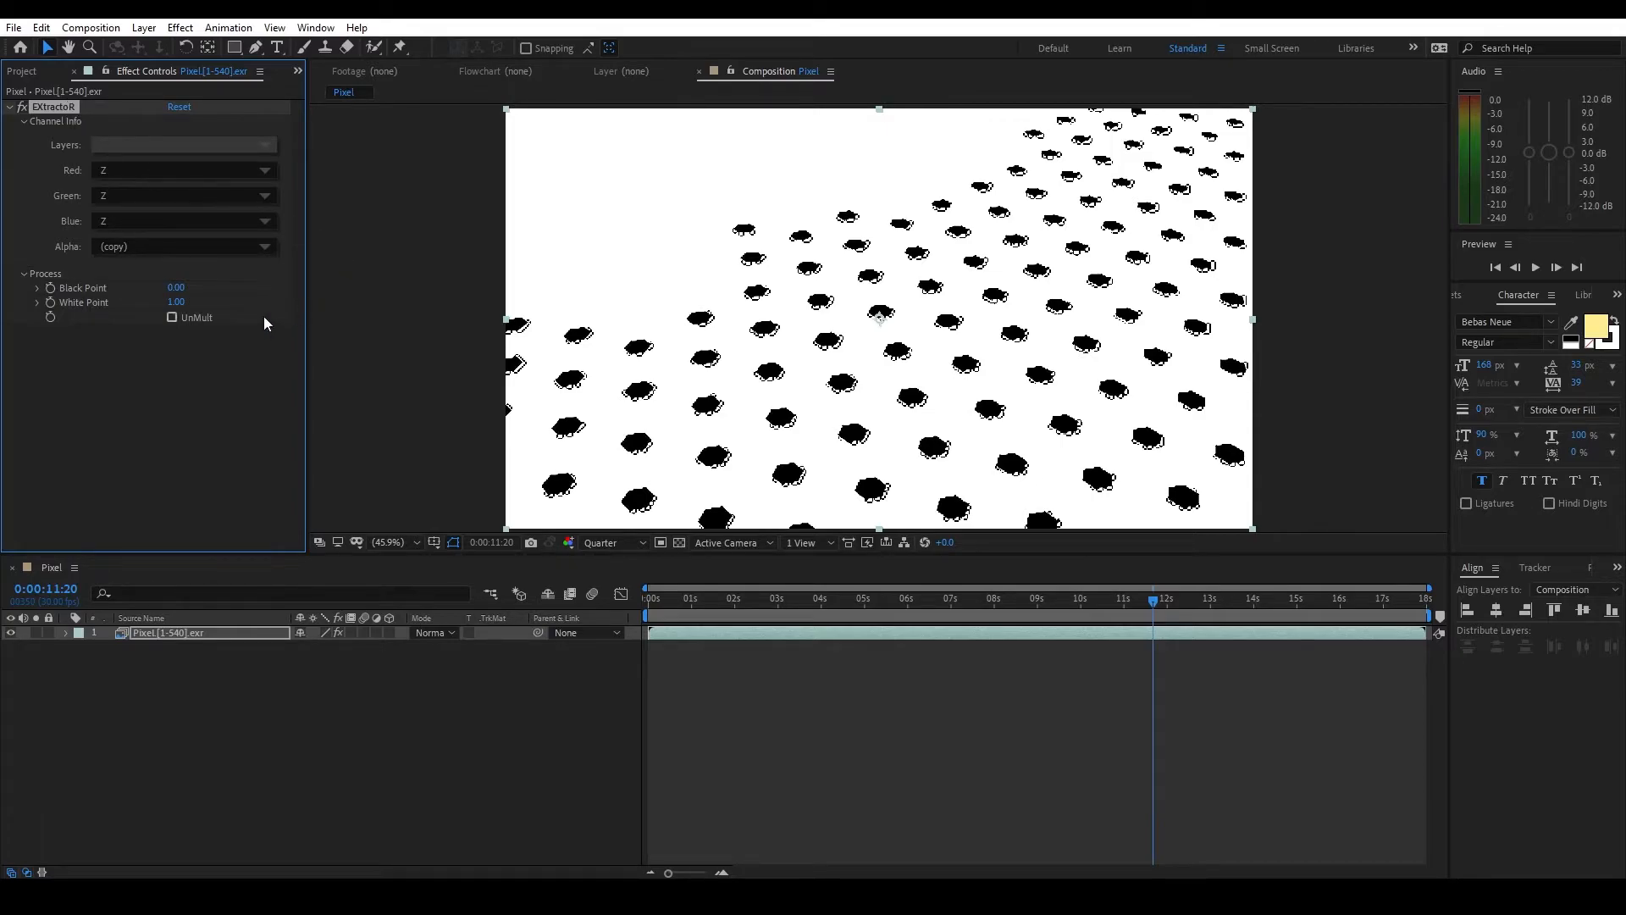
{"action": "type", "text": "891.00"}
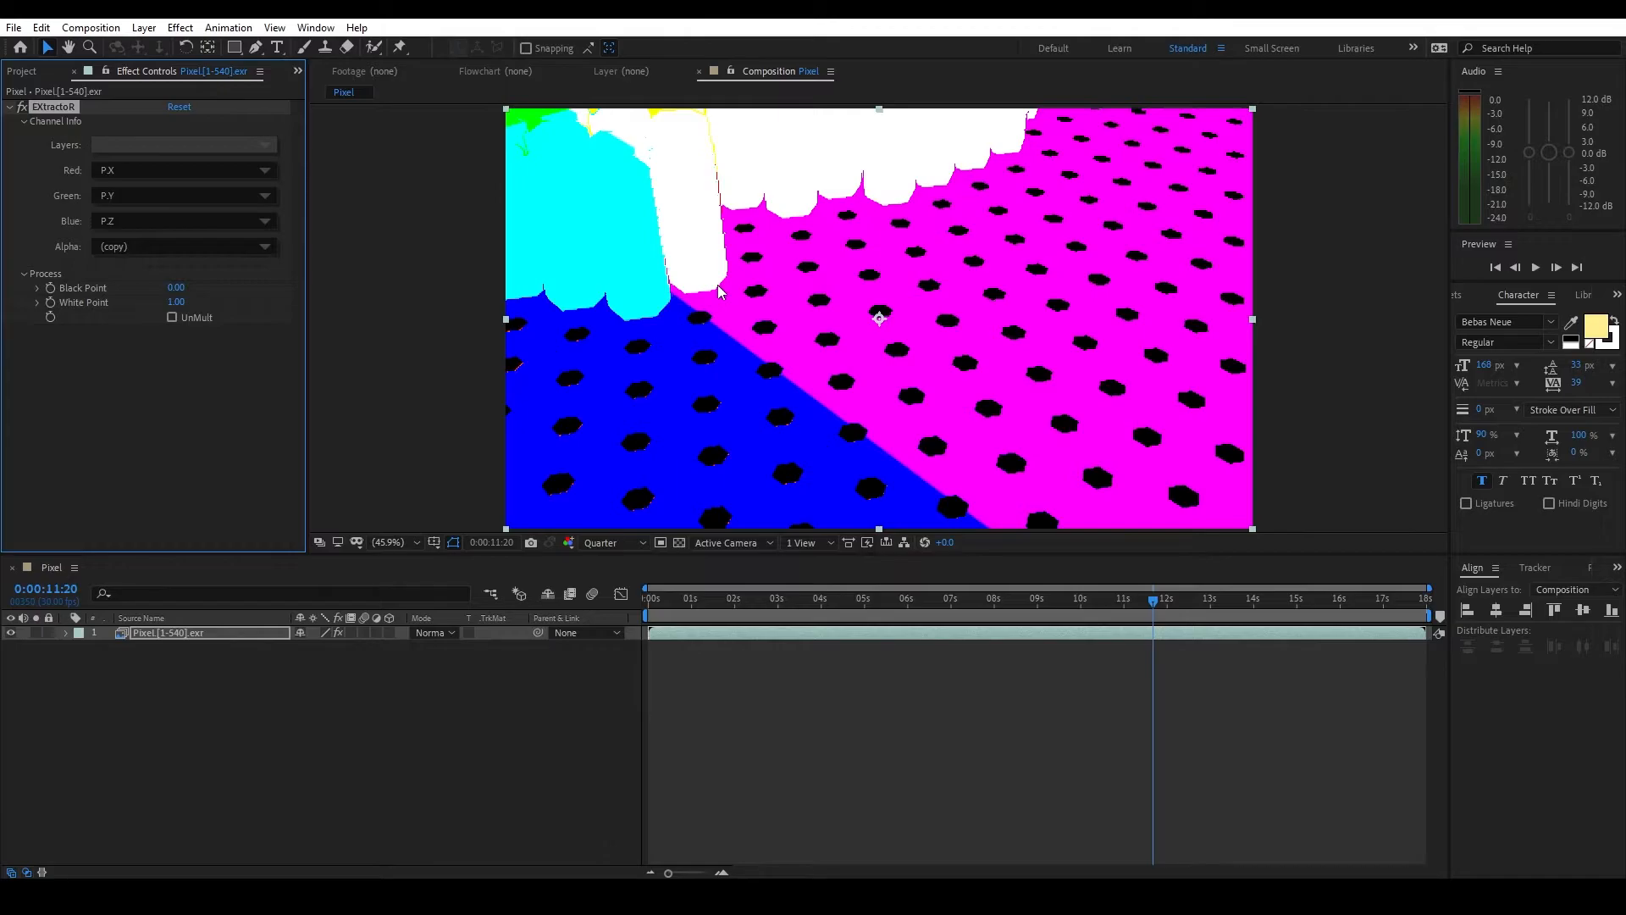
{"action": "left_click", "coordinate": [182, 144]}
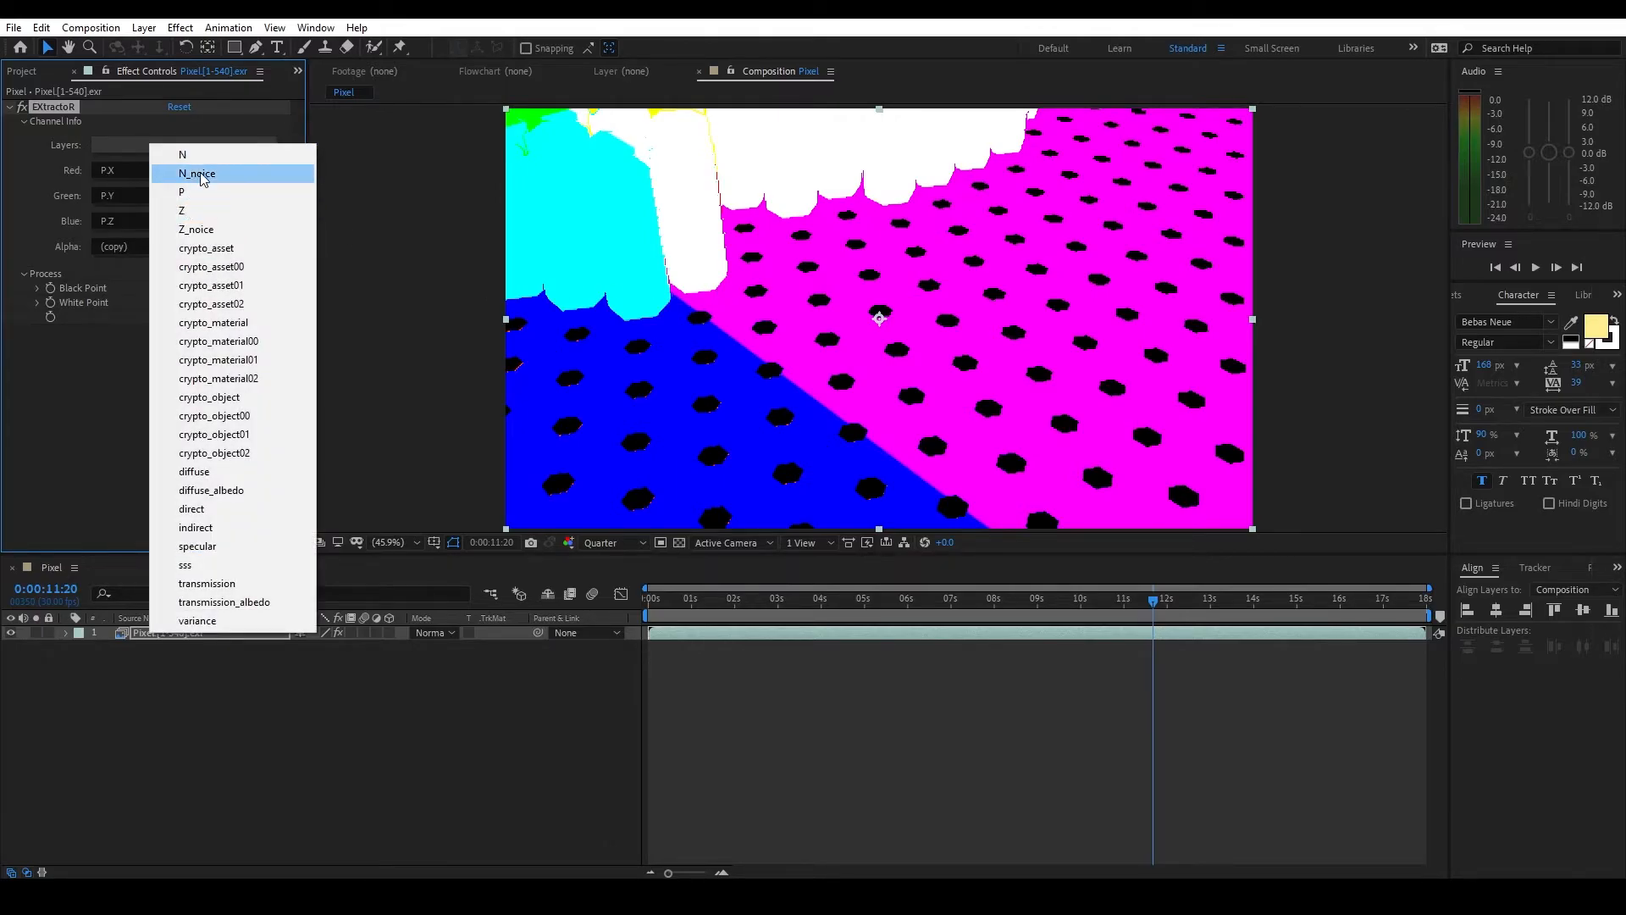